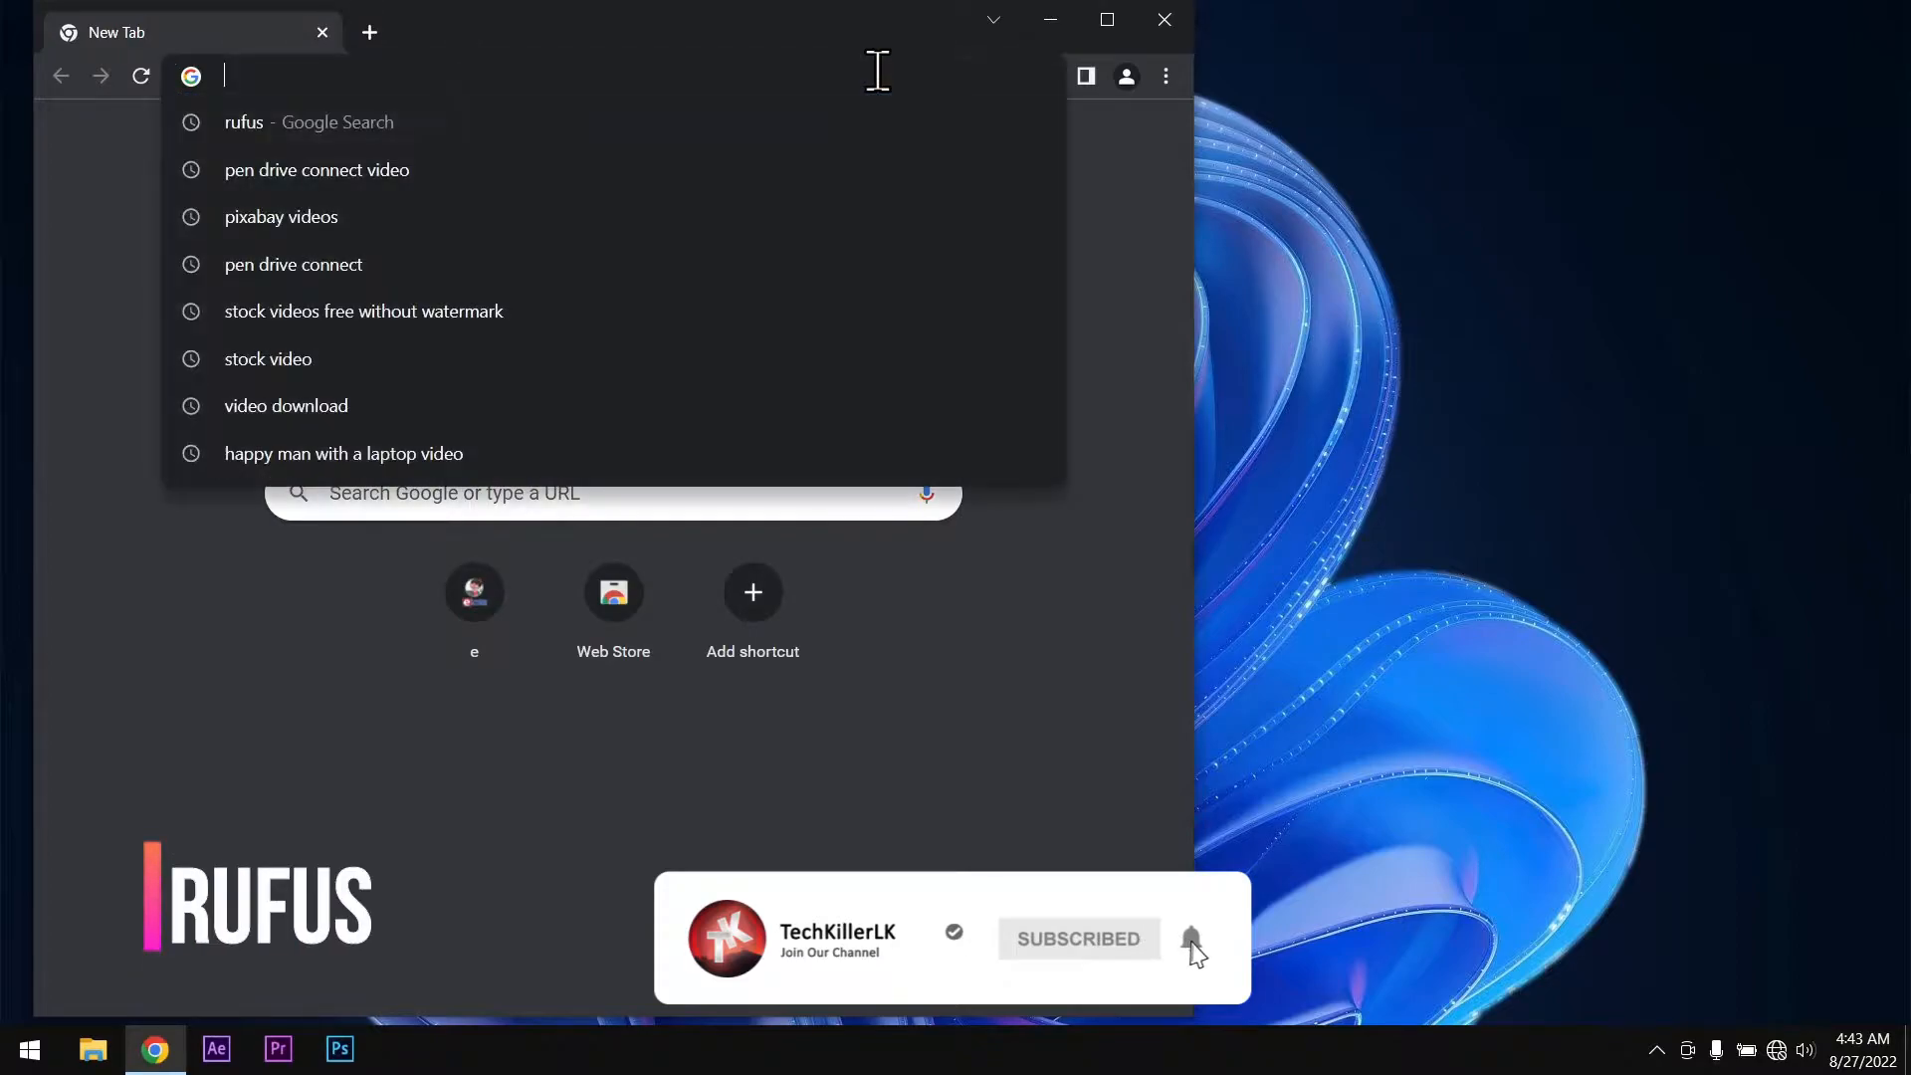
# Step: Search the web for Rufus and open the official rufus.ie site from the results
pyautogui.click(242, 122)
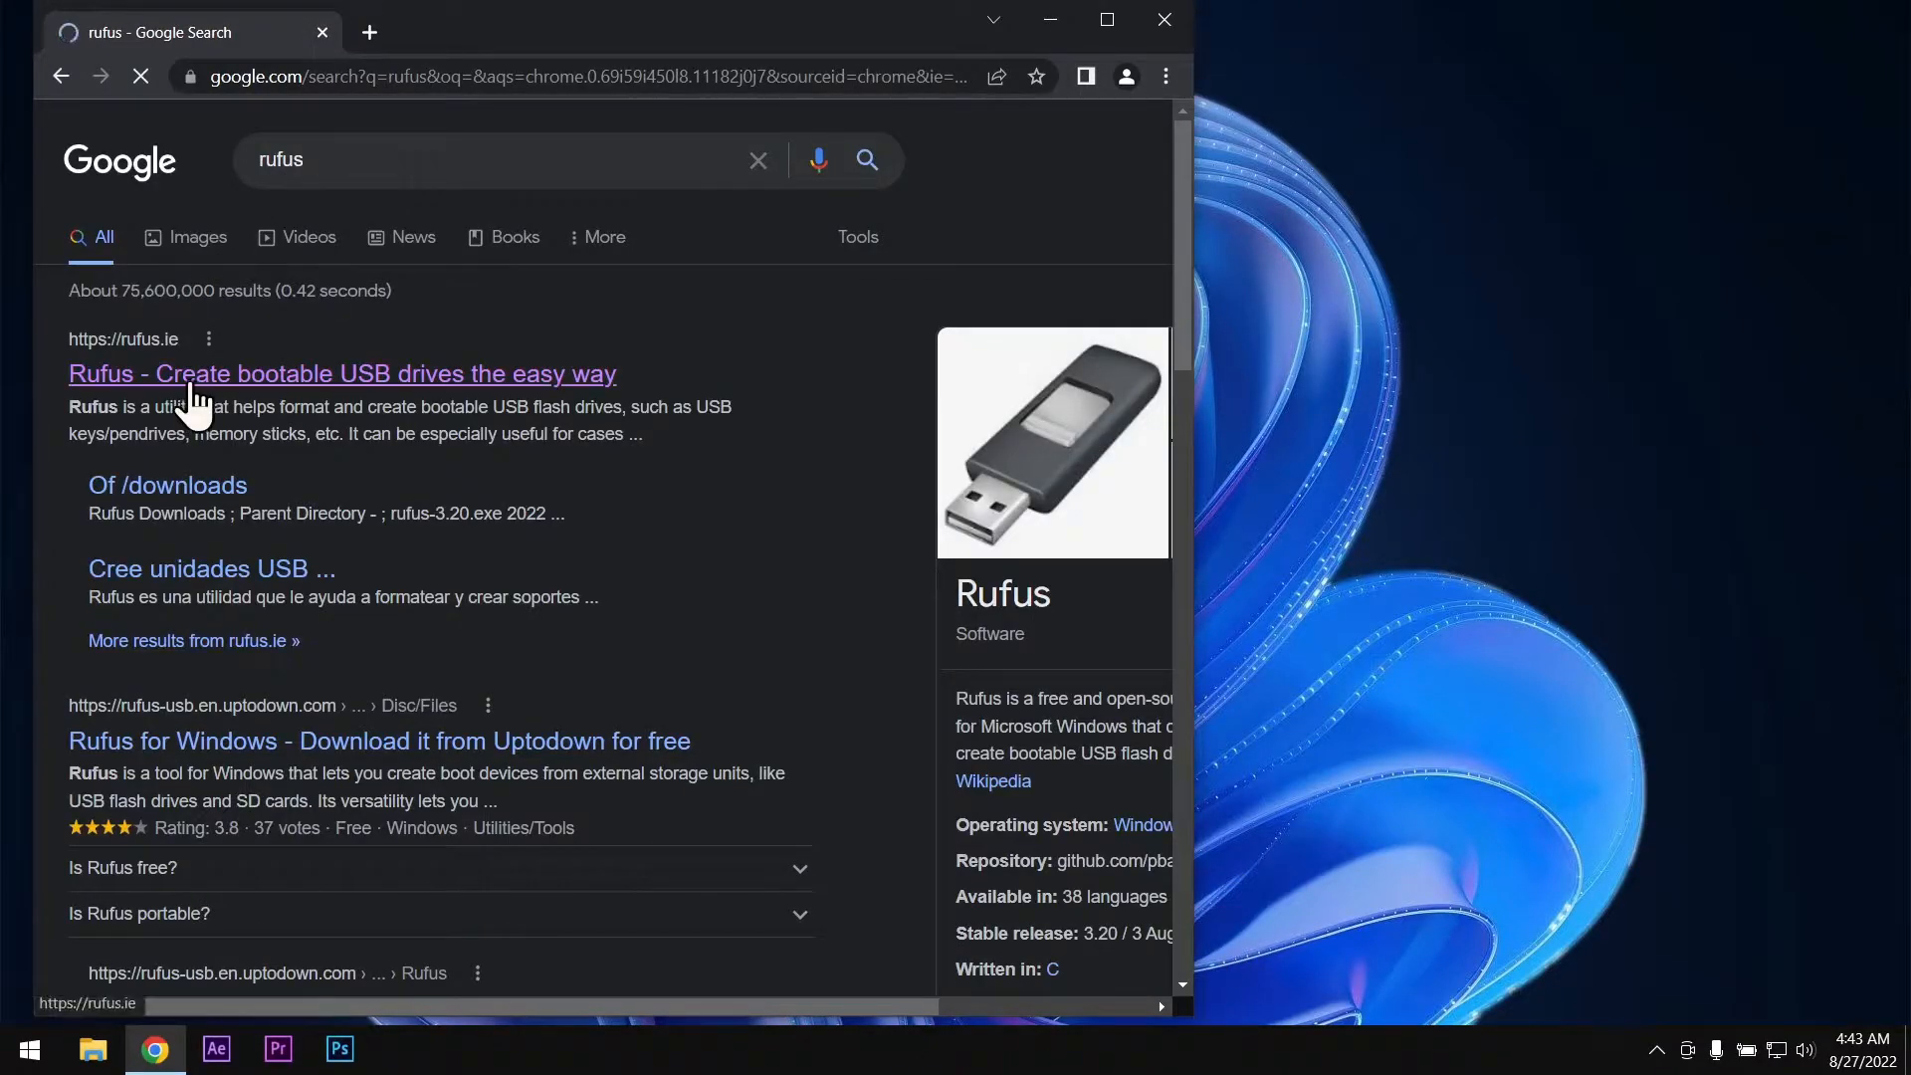
pyautogui.click(340, 374)
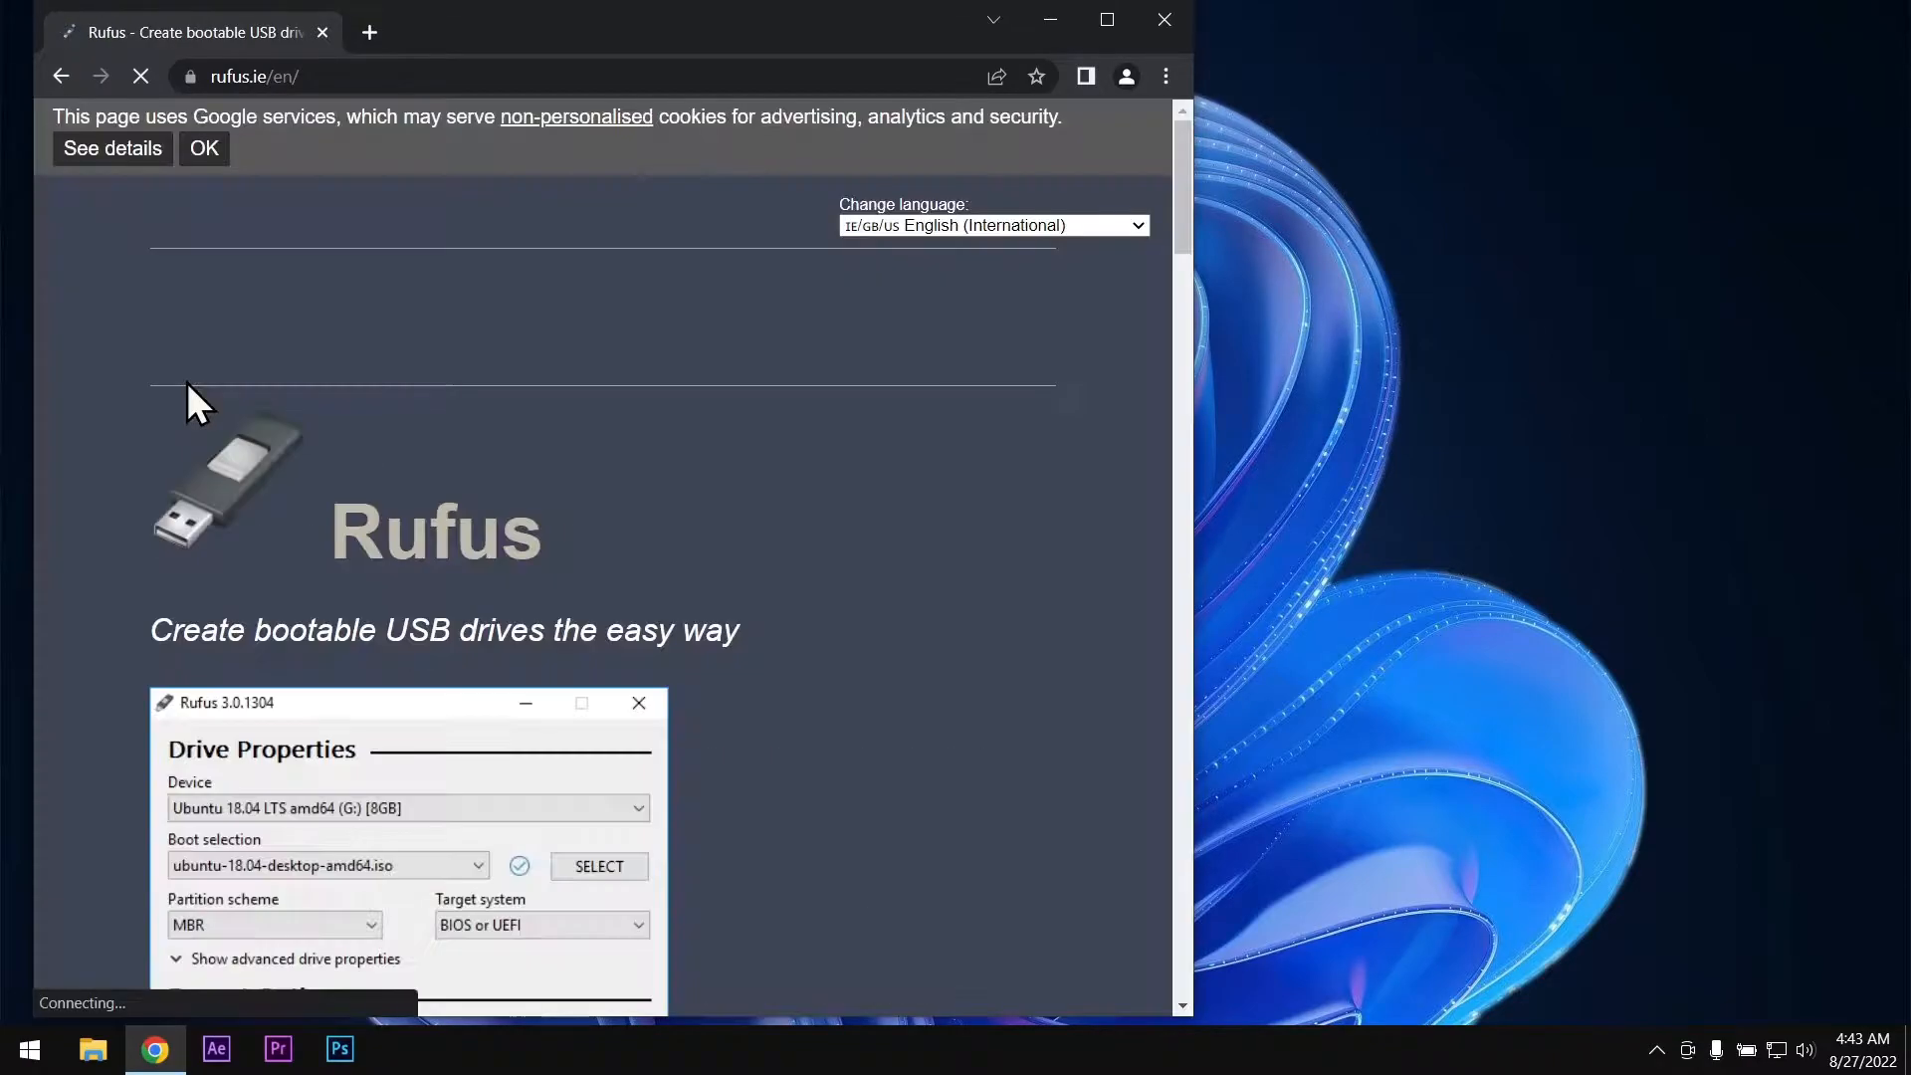
# Step: Download Rufus 3.20 from the site's Download section
pyautogui.scroll(-3)
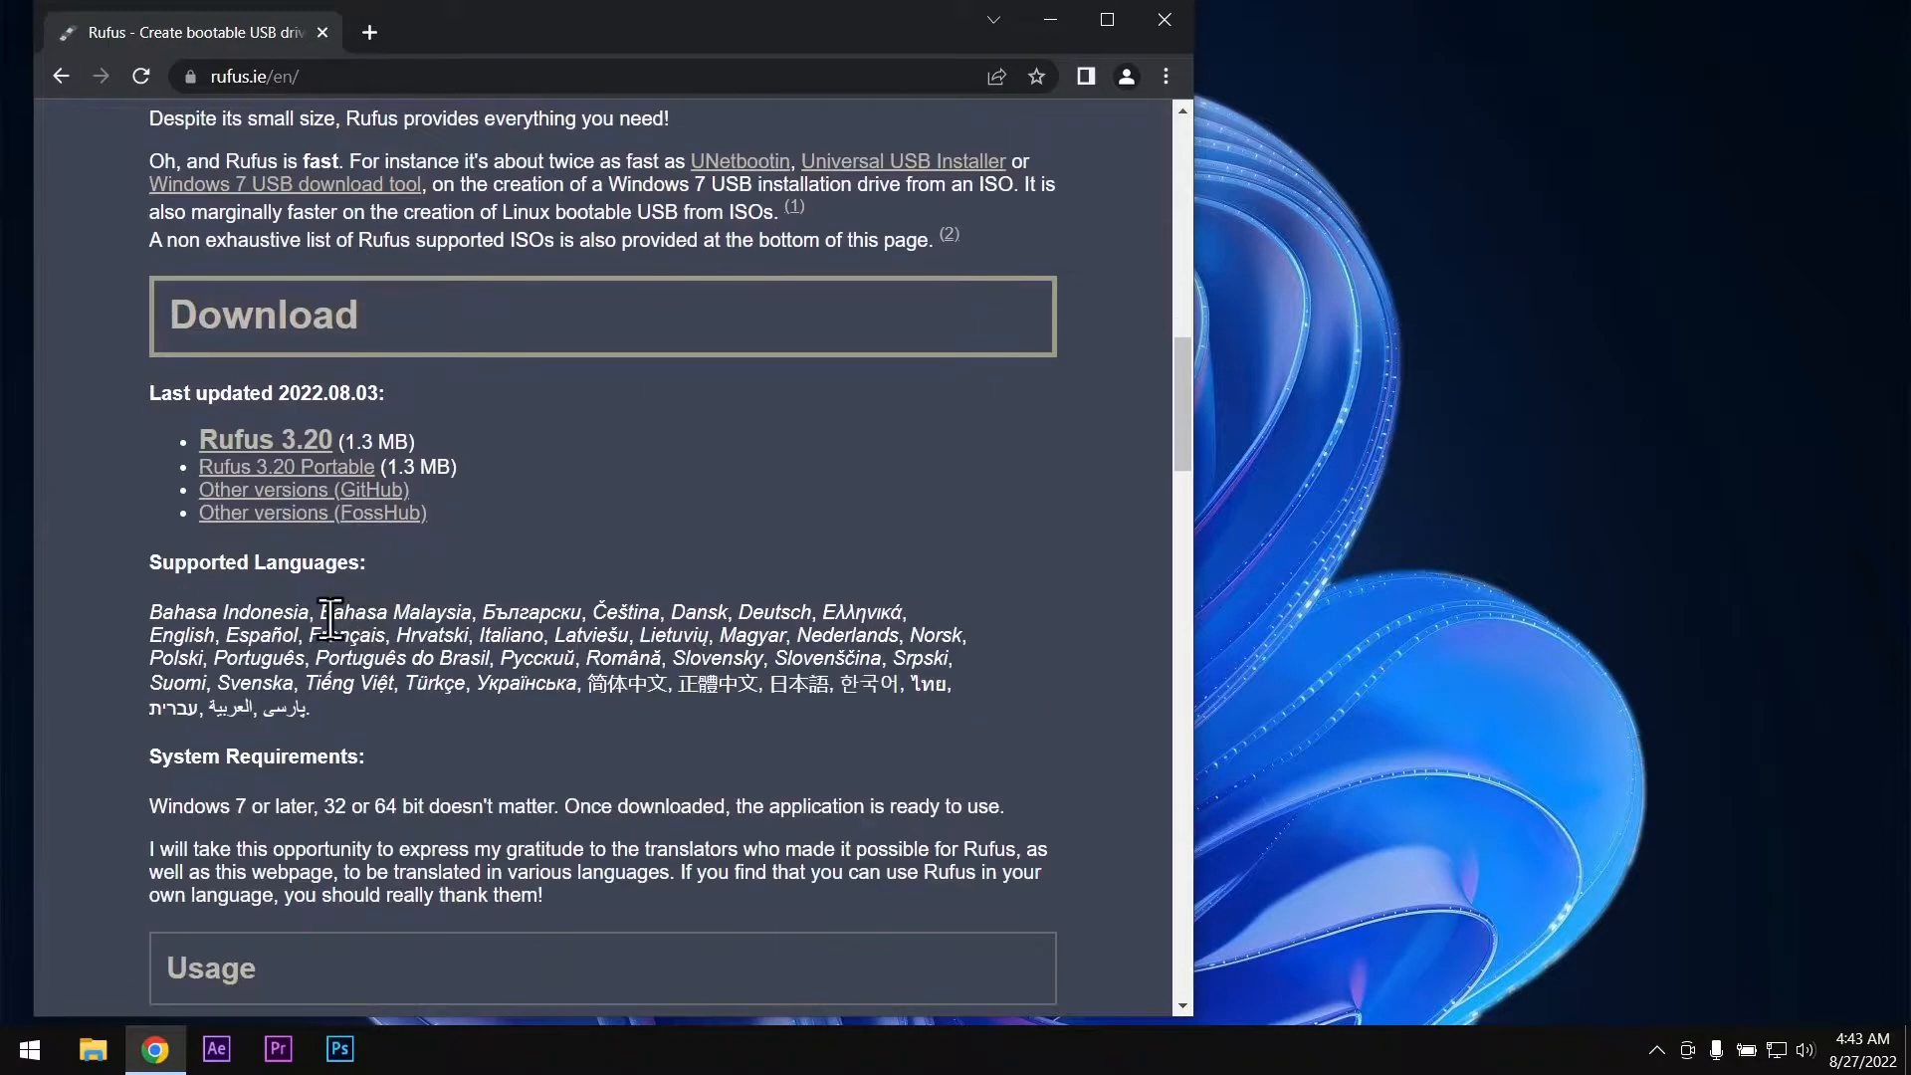
pyautogui.moveTo(297, 458)
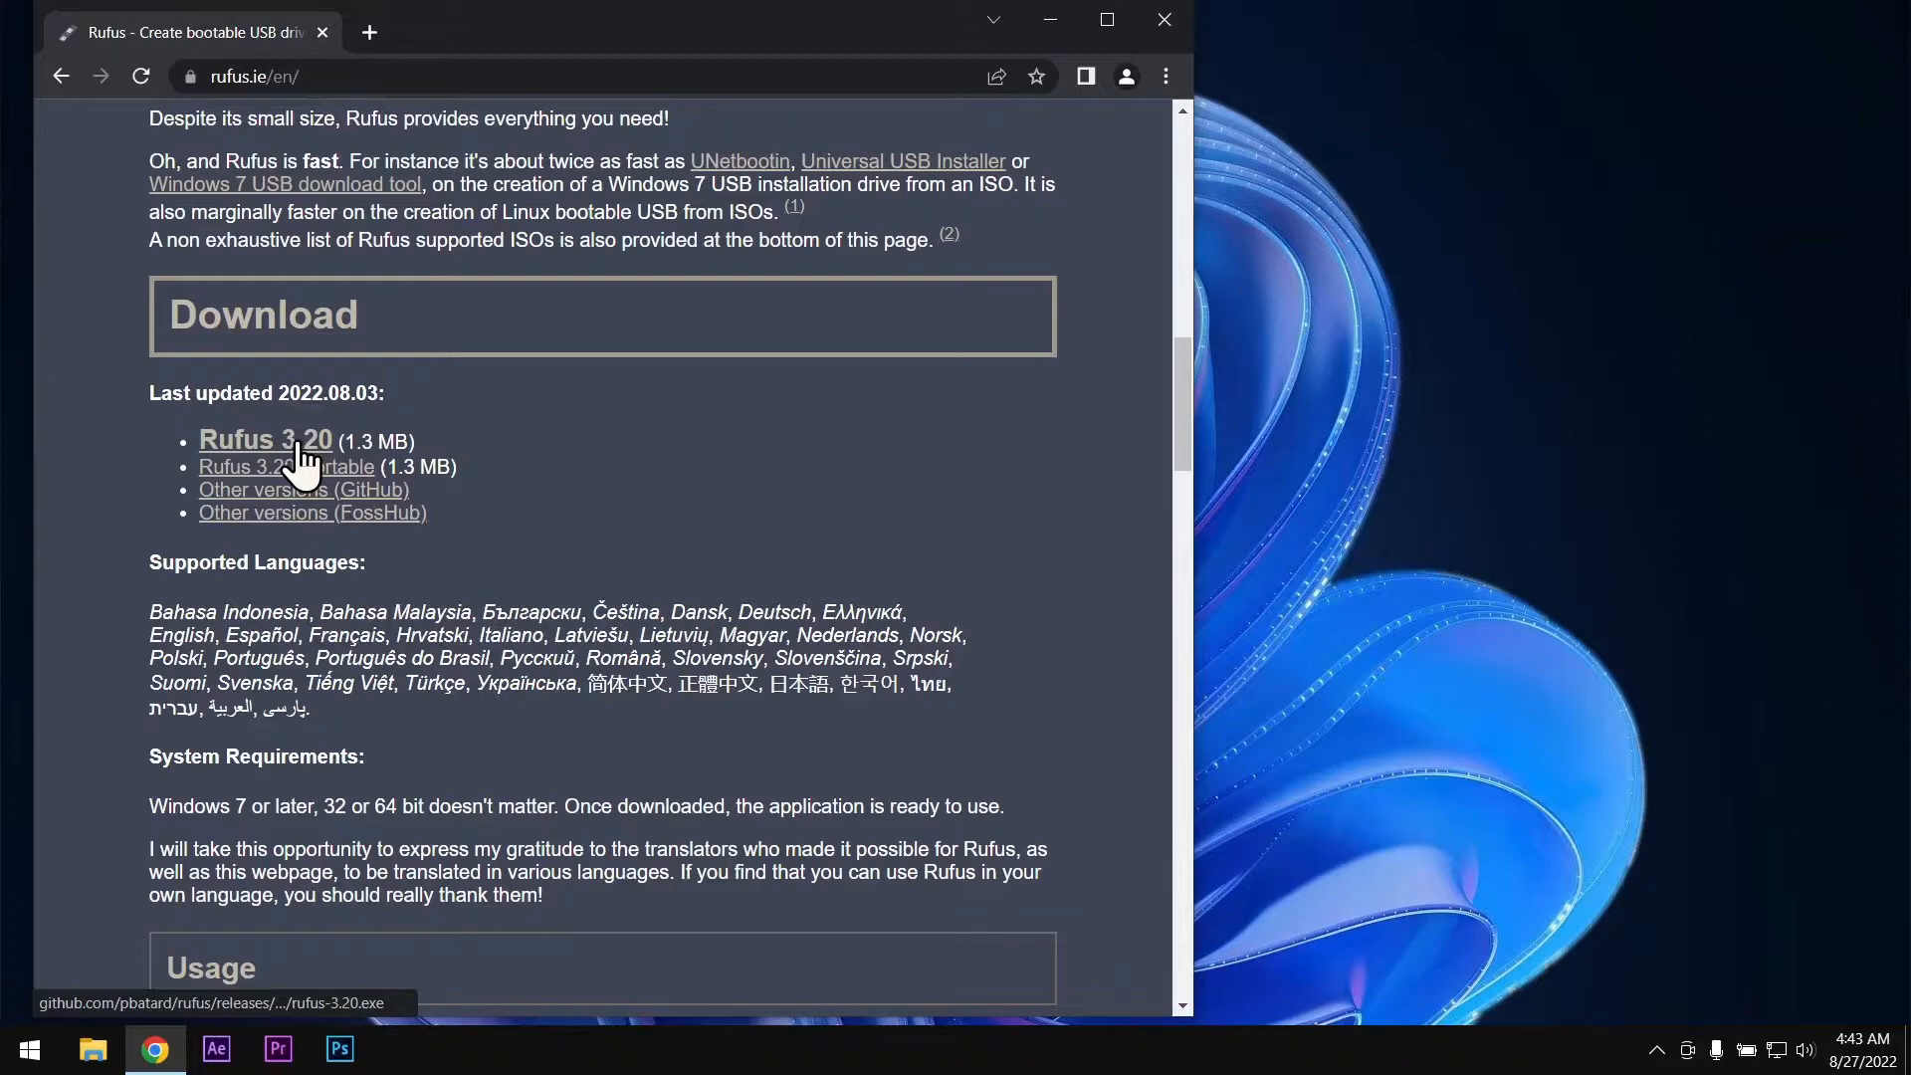
pyautogui.click(265, 440)
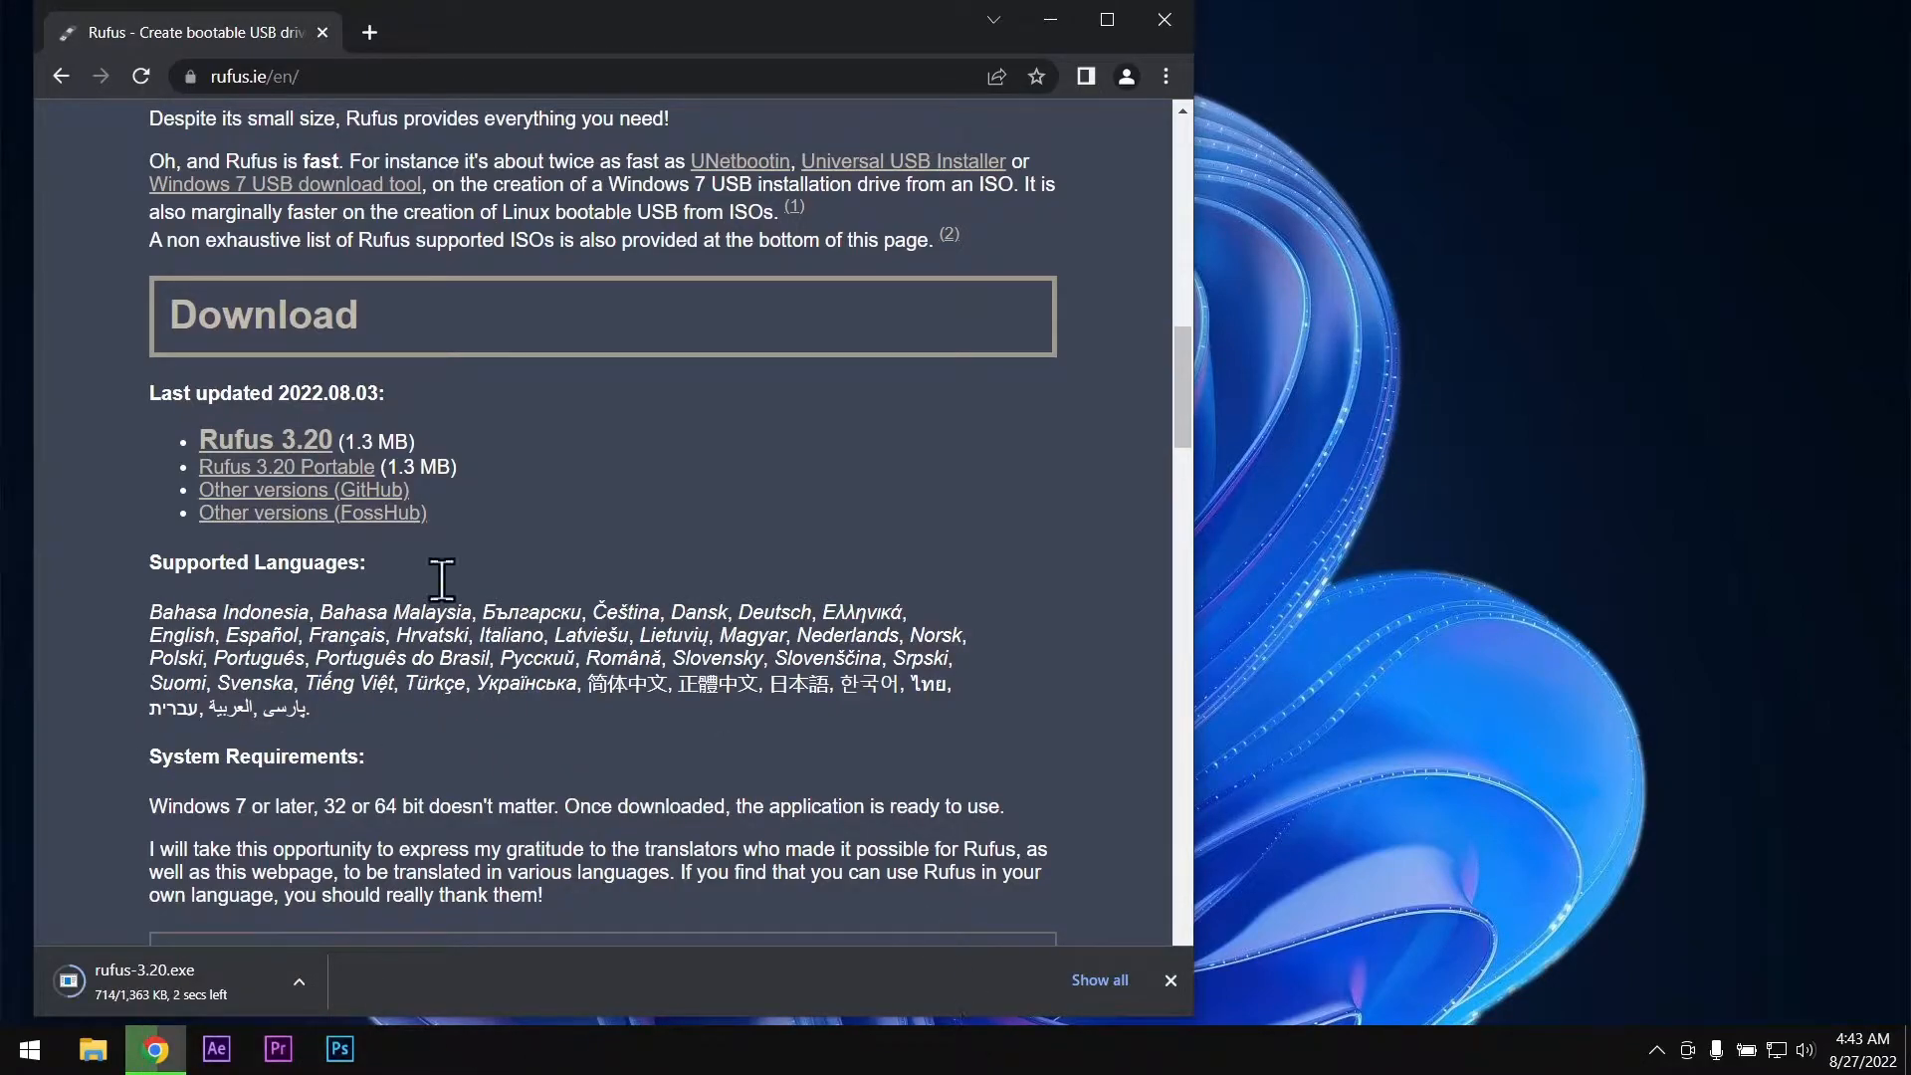
pyautogui.moveTo(483, 814)
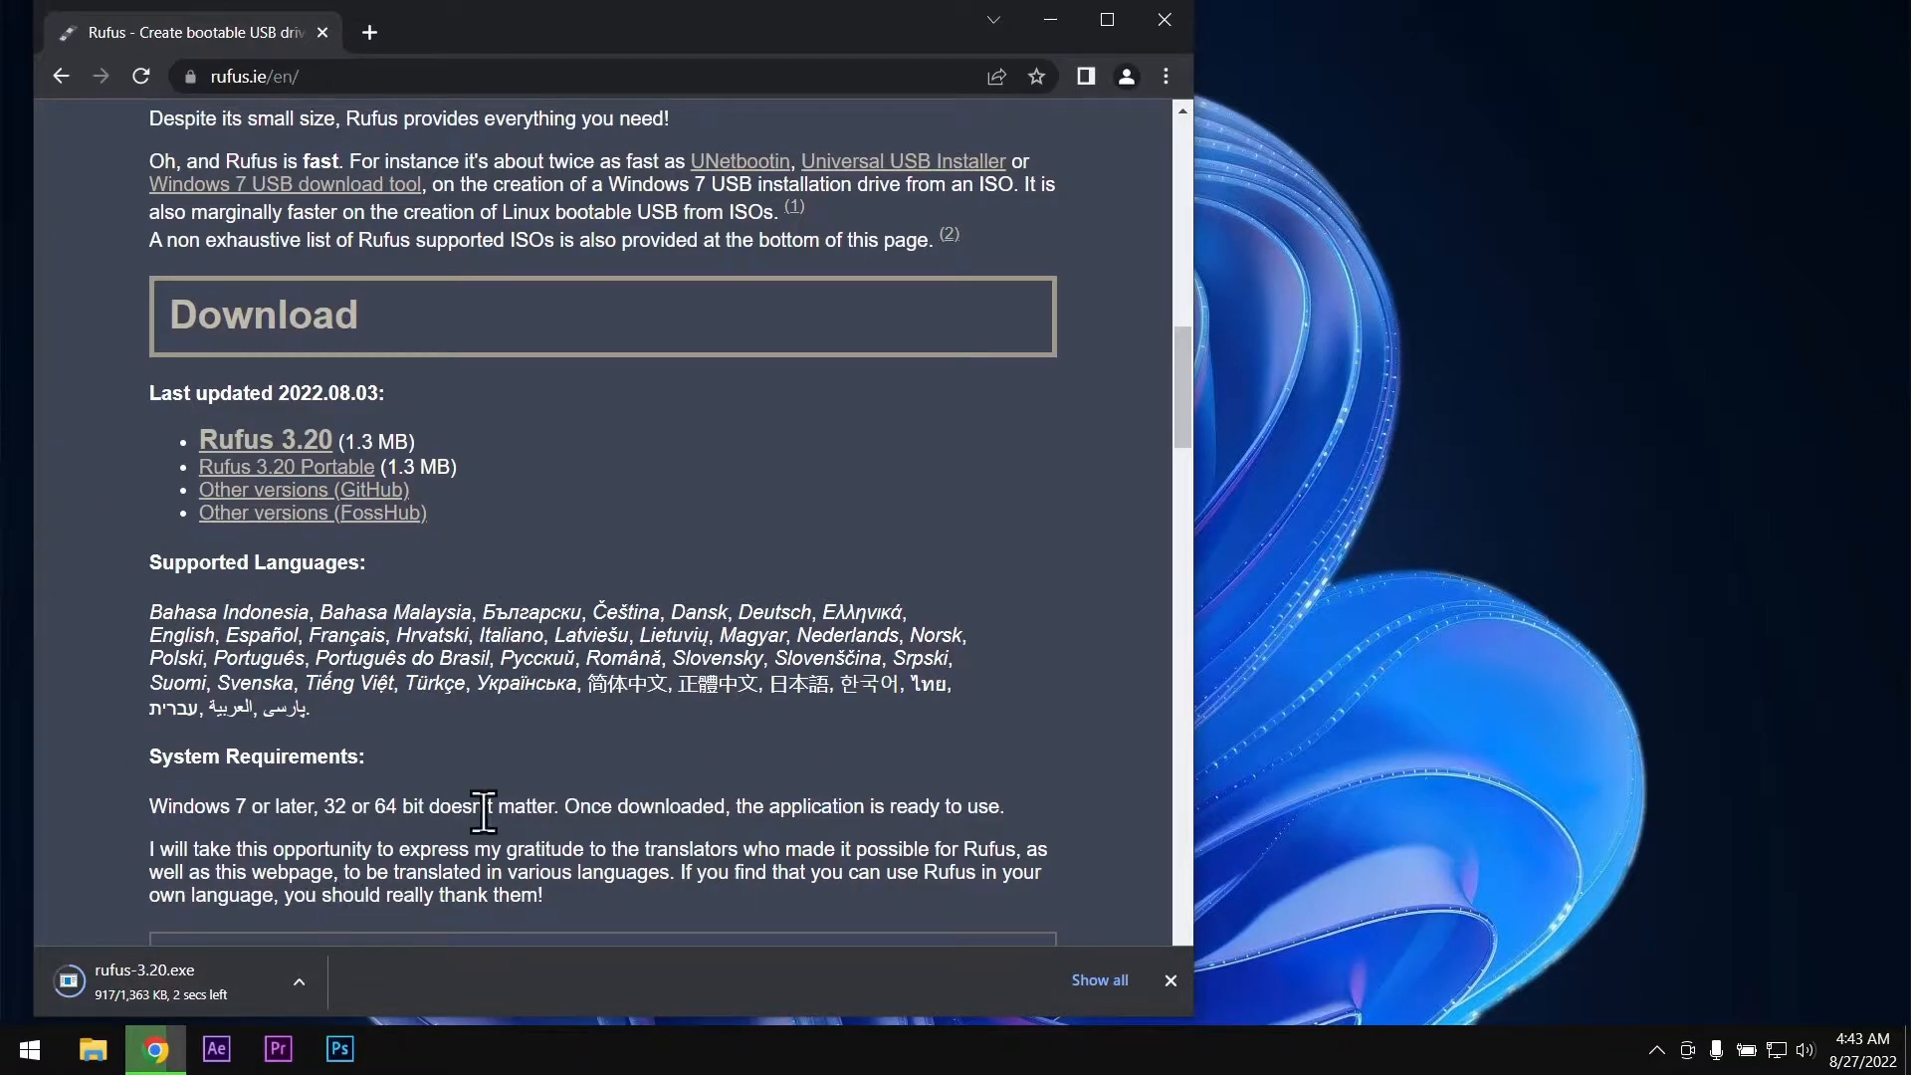
pyautogui.moveTo(753, 568)
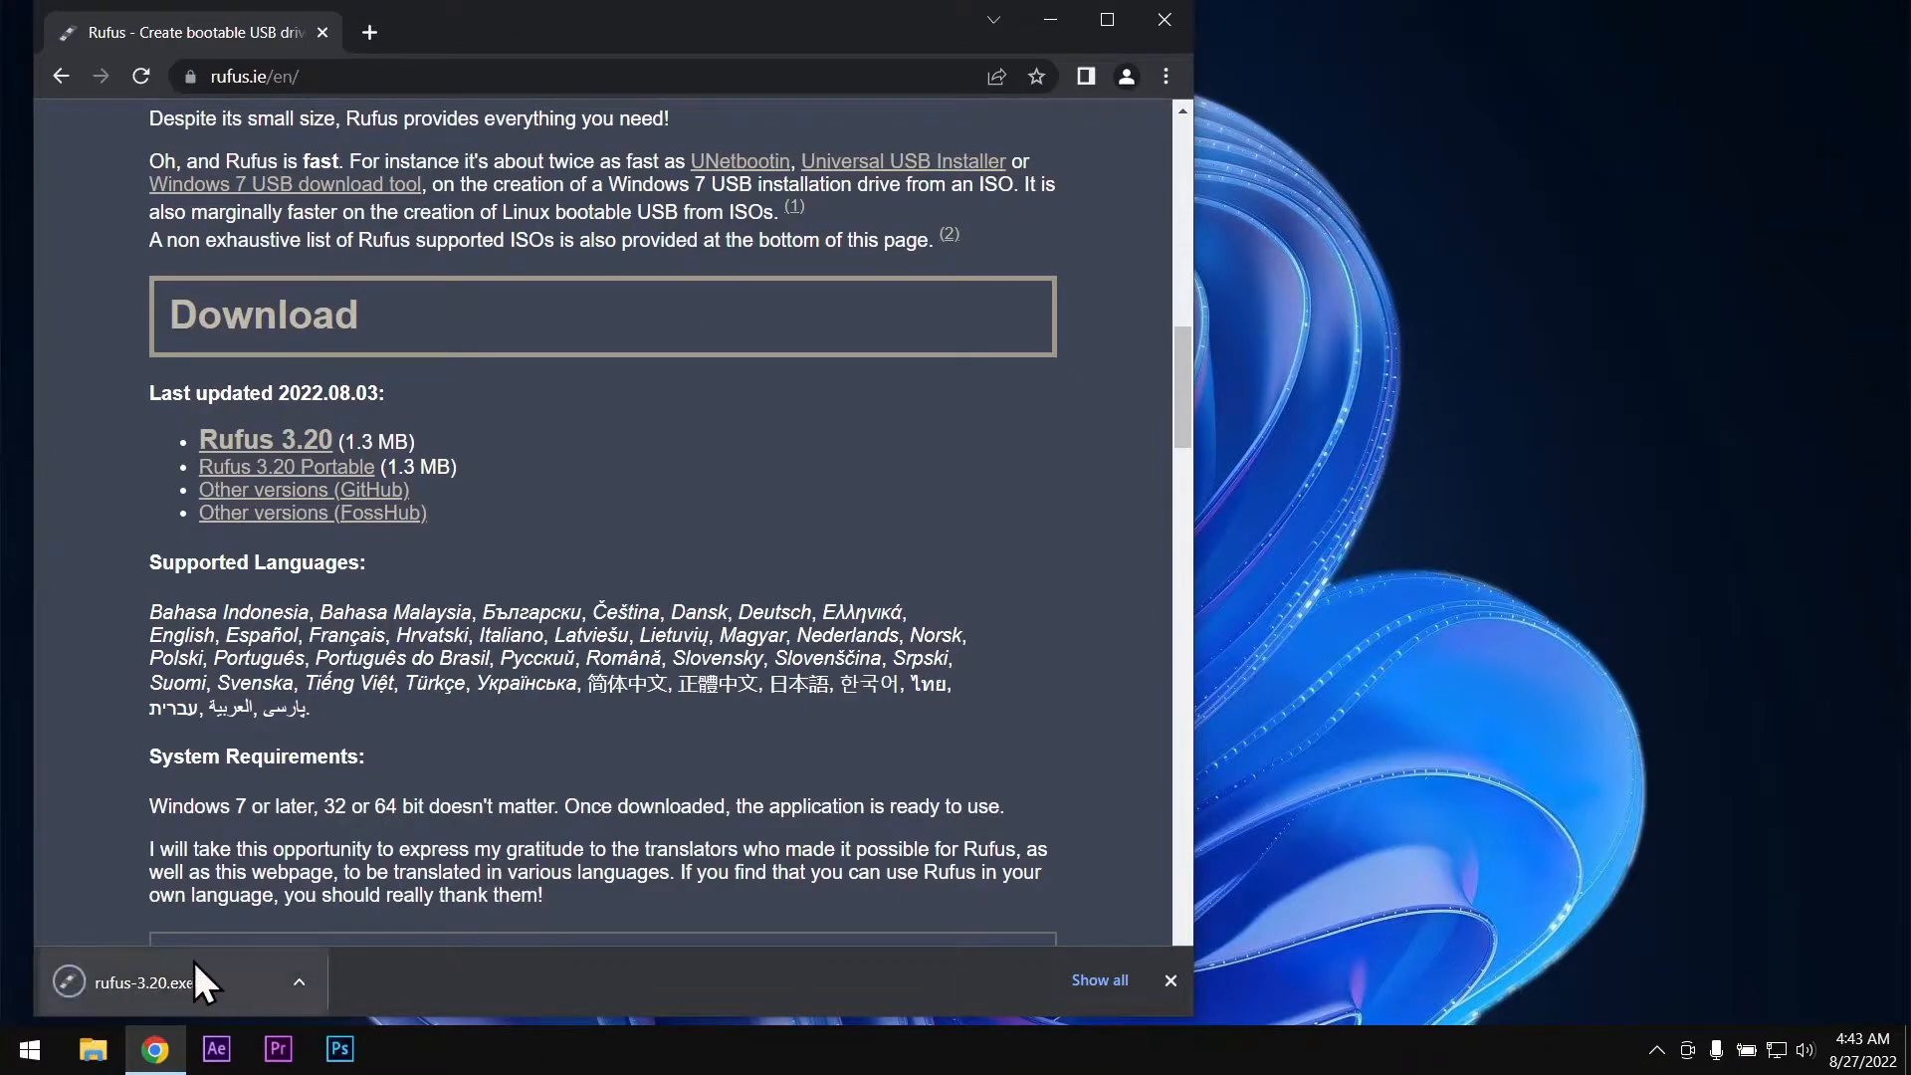
# Step: Launch the downloaded rufus-3.20.exe from Chrome's download bar
pyautogui.click(145, 981)
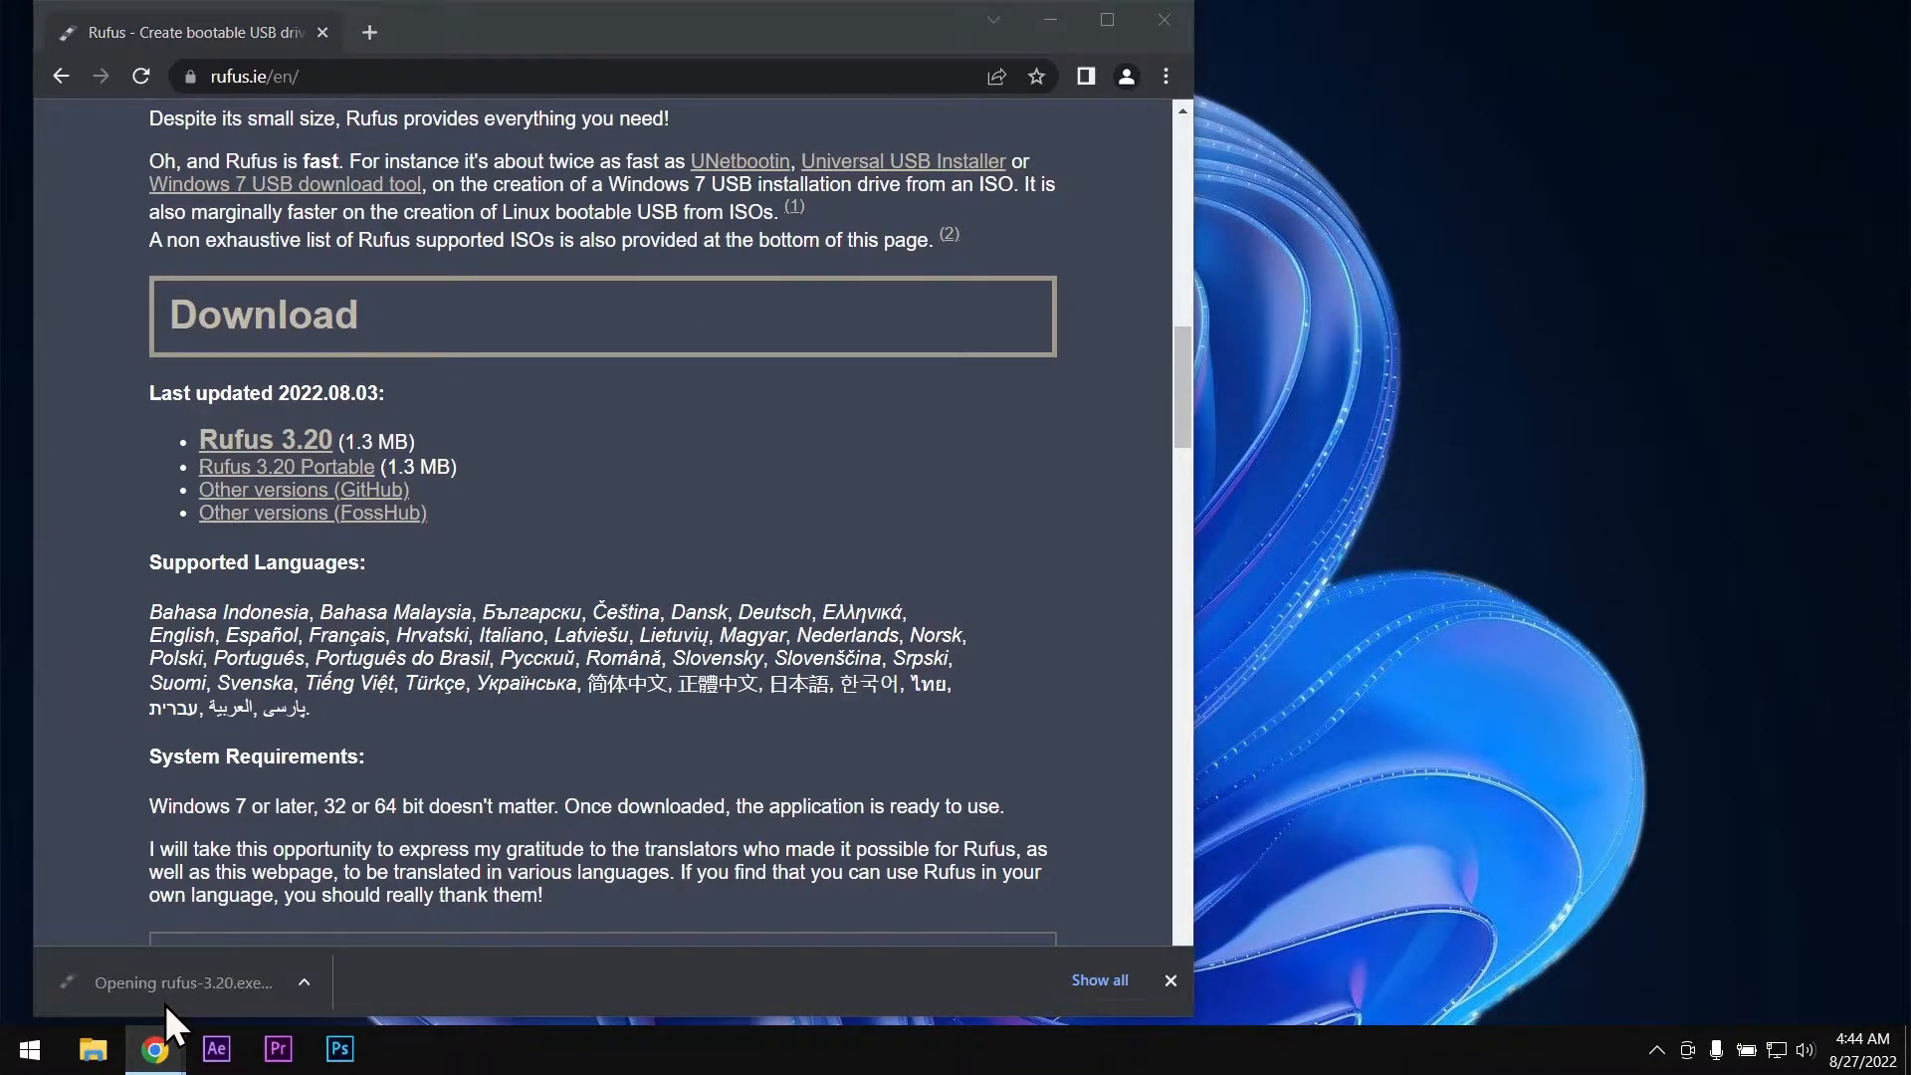
pyautogui.moveTo(742, 768)
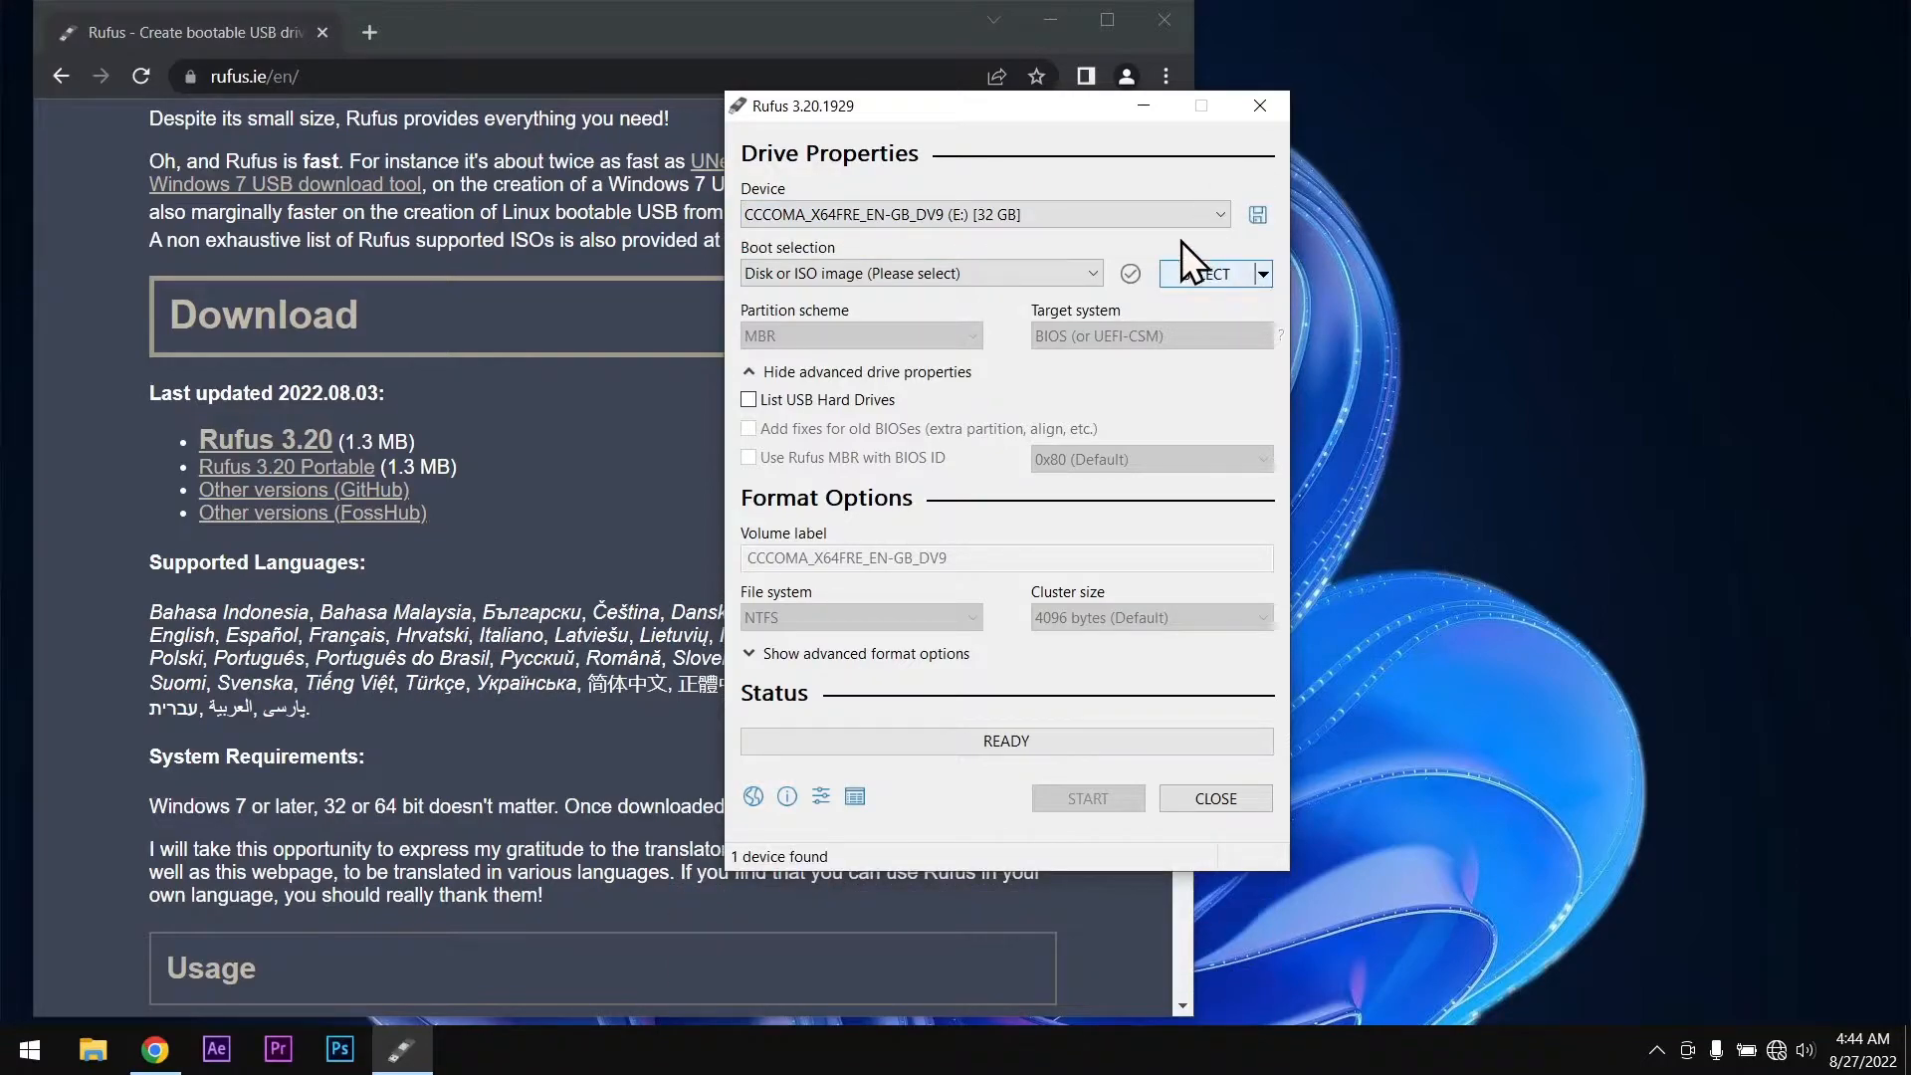
# Step: Load the Windows 11 Insider Preview ISO from New Volume (F:) as the boot image
pyautogui.click(1200, 273)
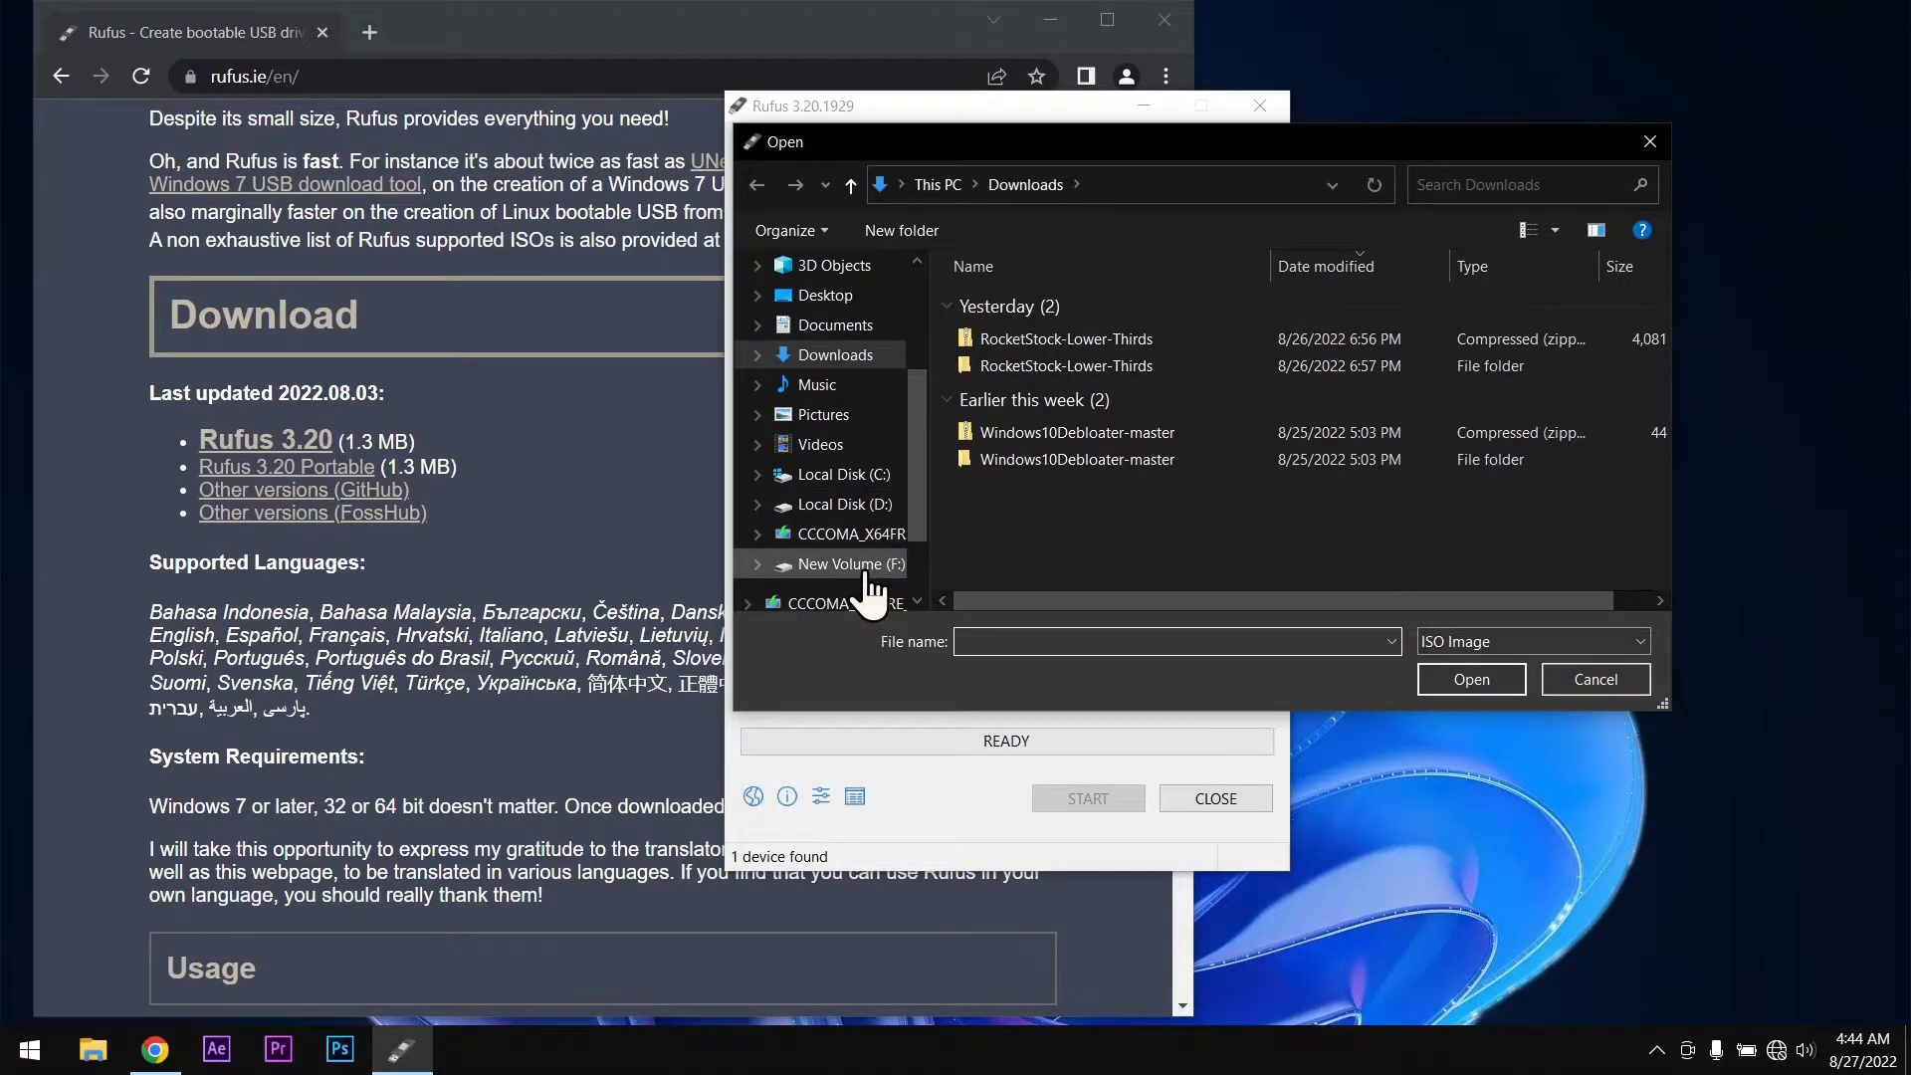
pyautogui.click(840, 563)
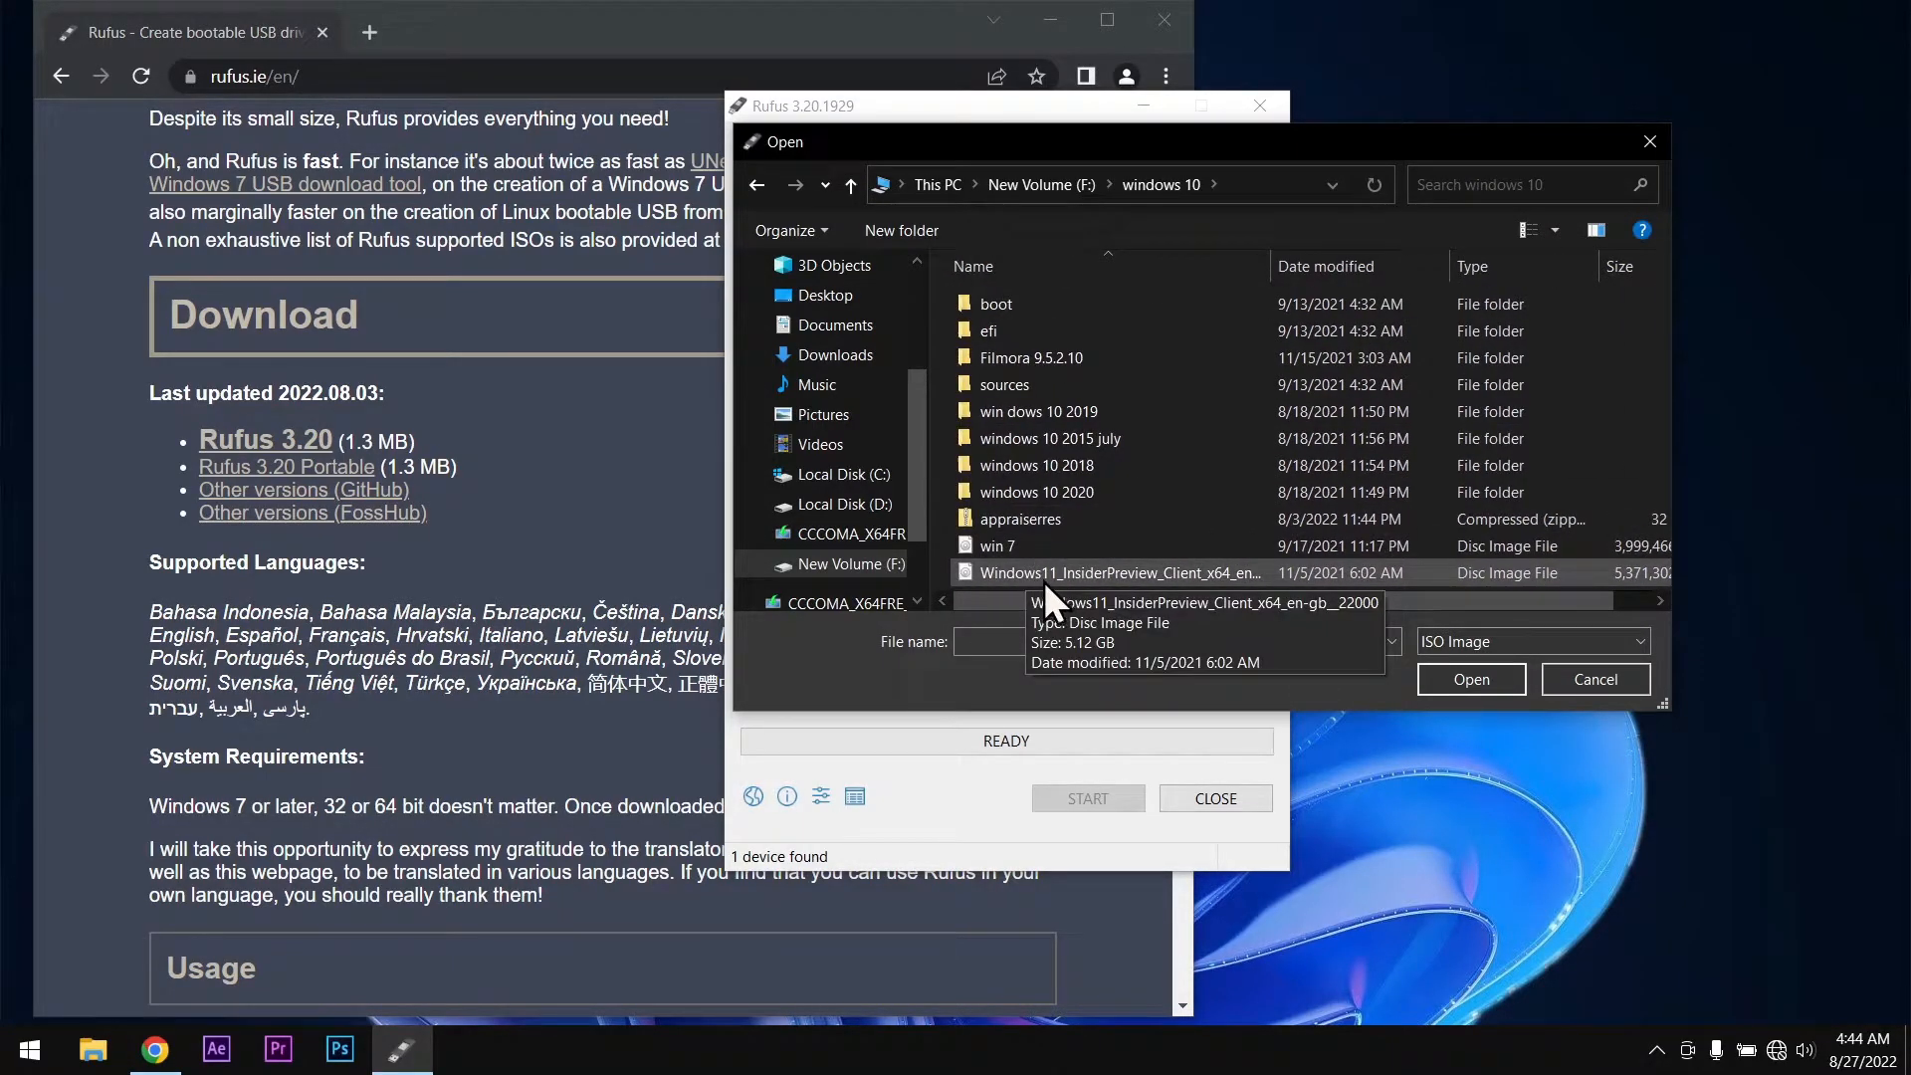
pyautogui.click(1469, 679)
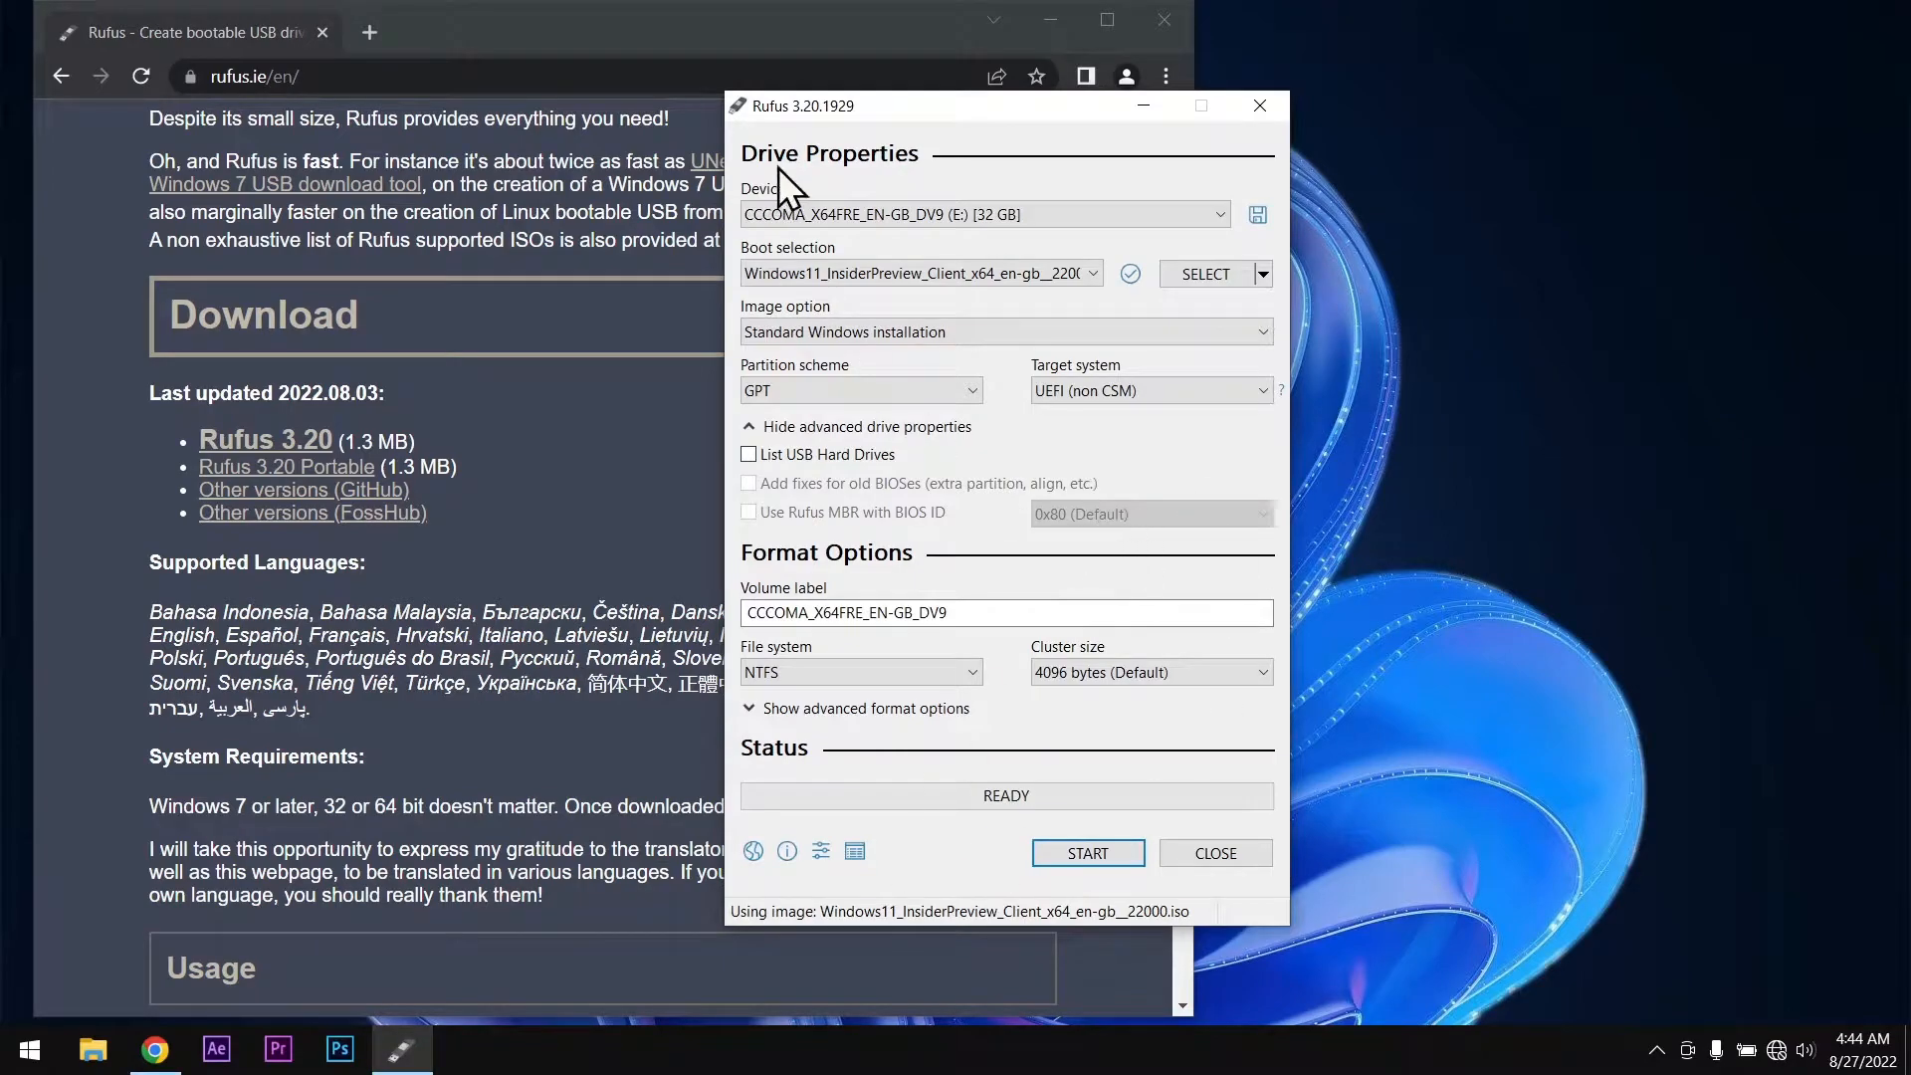
# Step: Set the partition scheme to MBR for the 32 GB USB drive
pyautogui.click(860, 390)
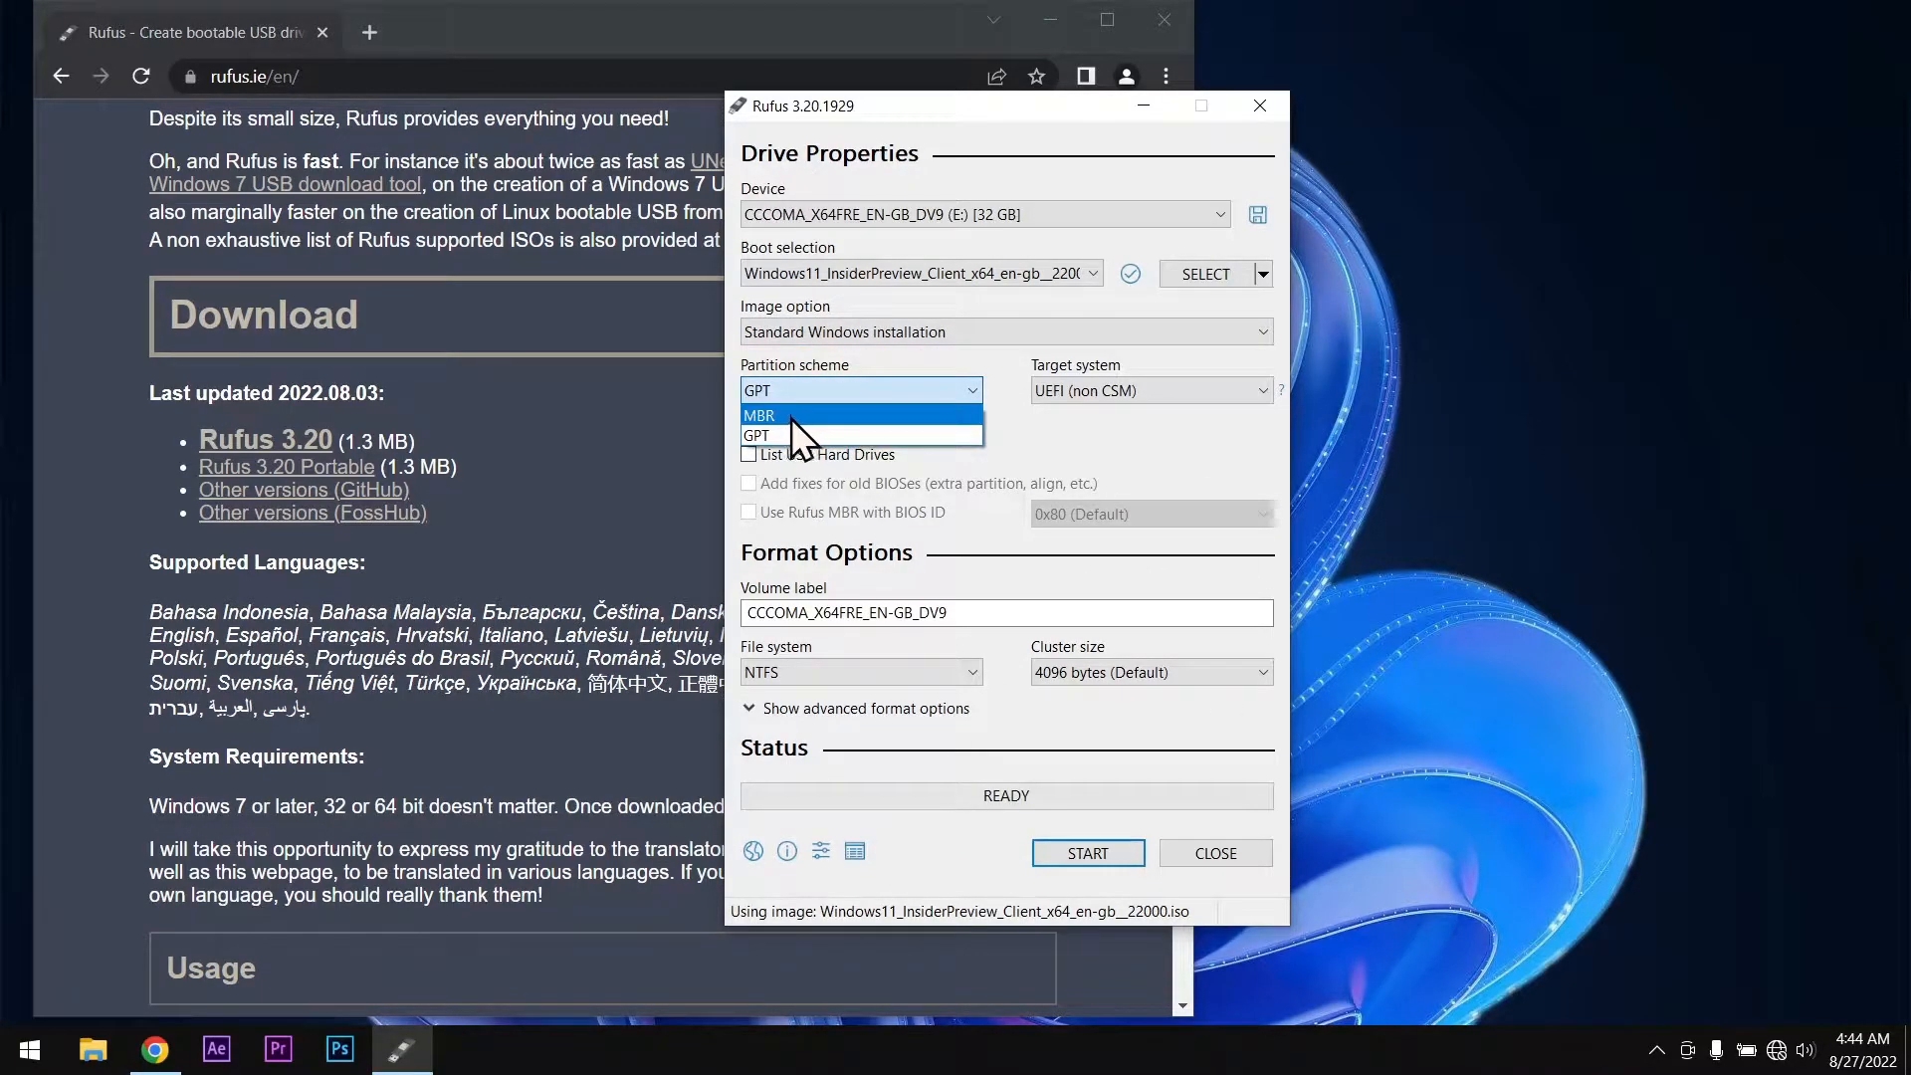
pyautogui.click(760, 414)
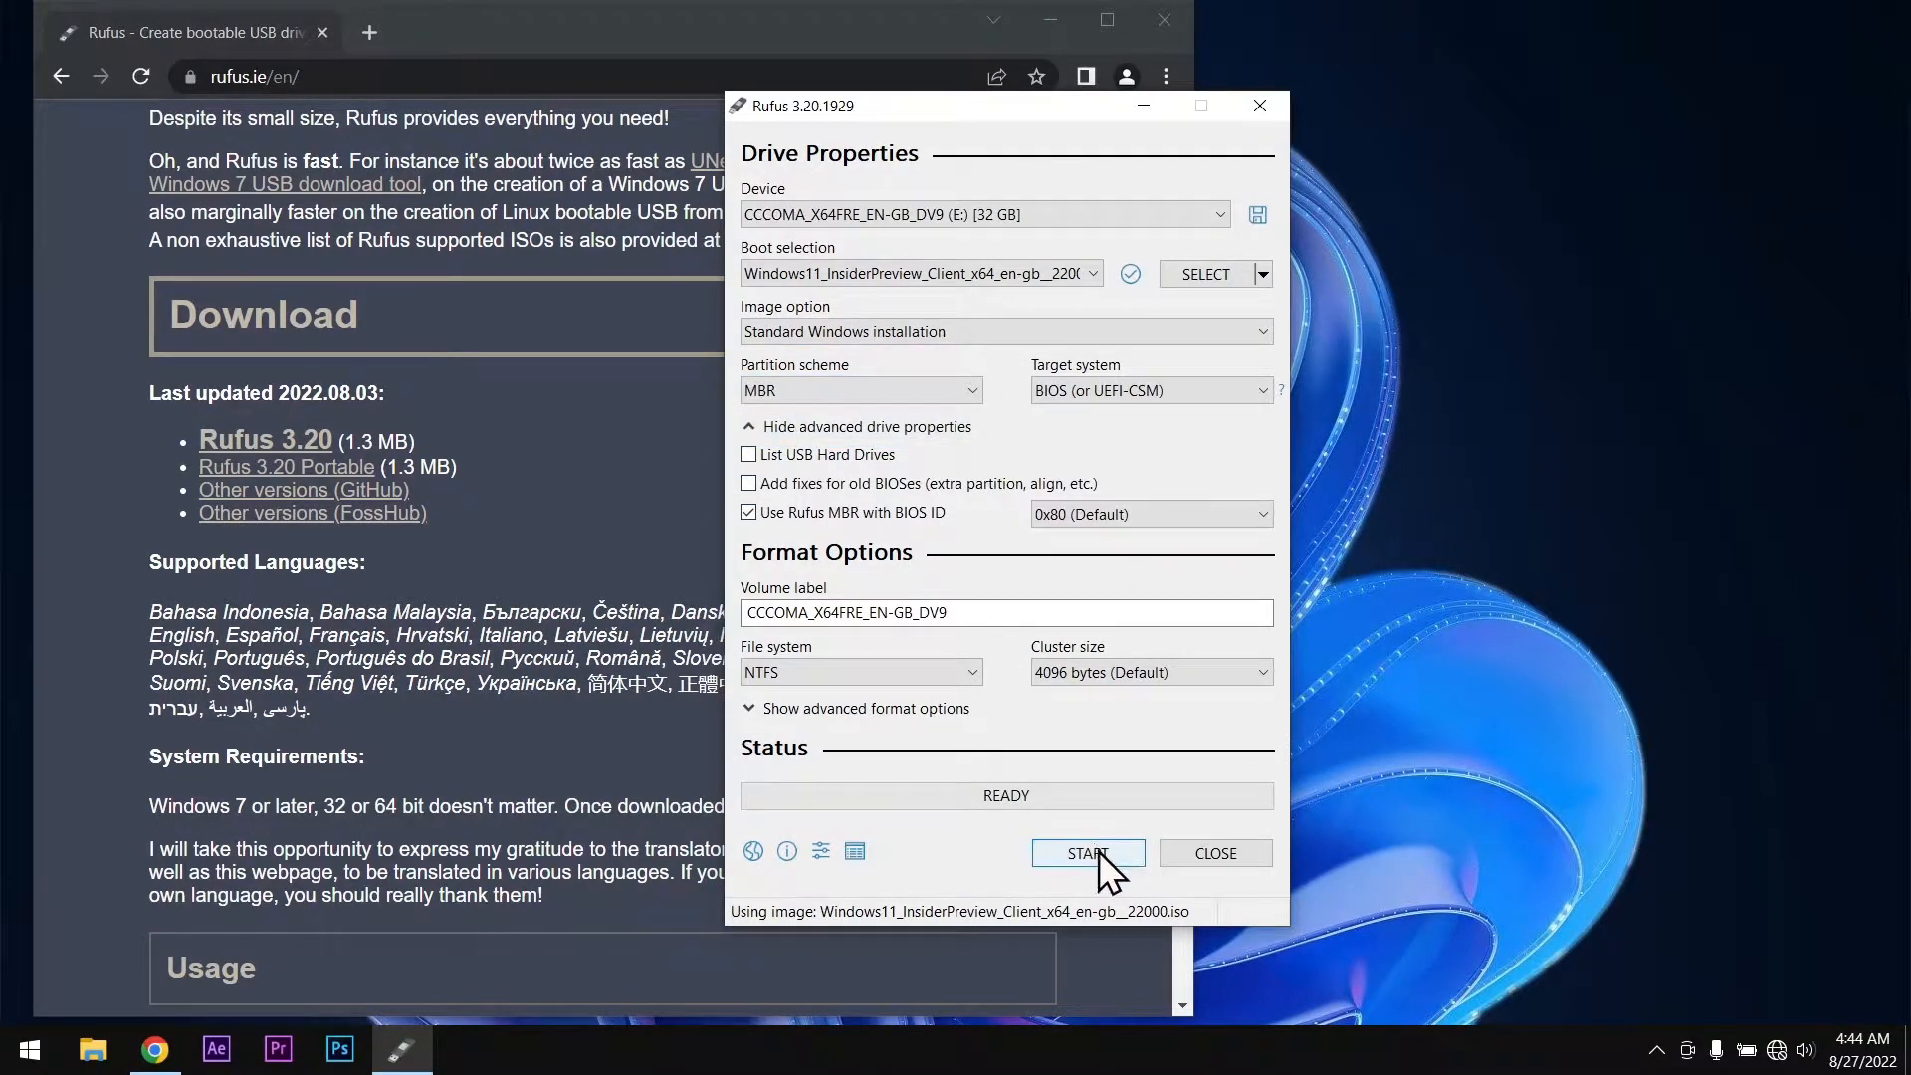
# Step: Start writing with the 4GB+ RAM, Secure Boot and TPM 2.0 requirement removal kept on, accepting the data-loss warning
pyautogui.click(1087, 852)
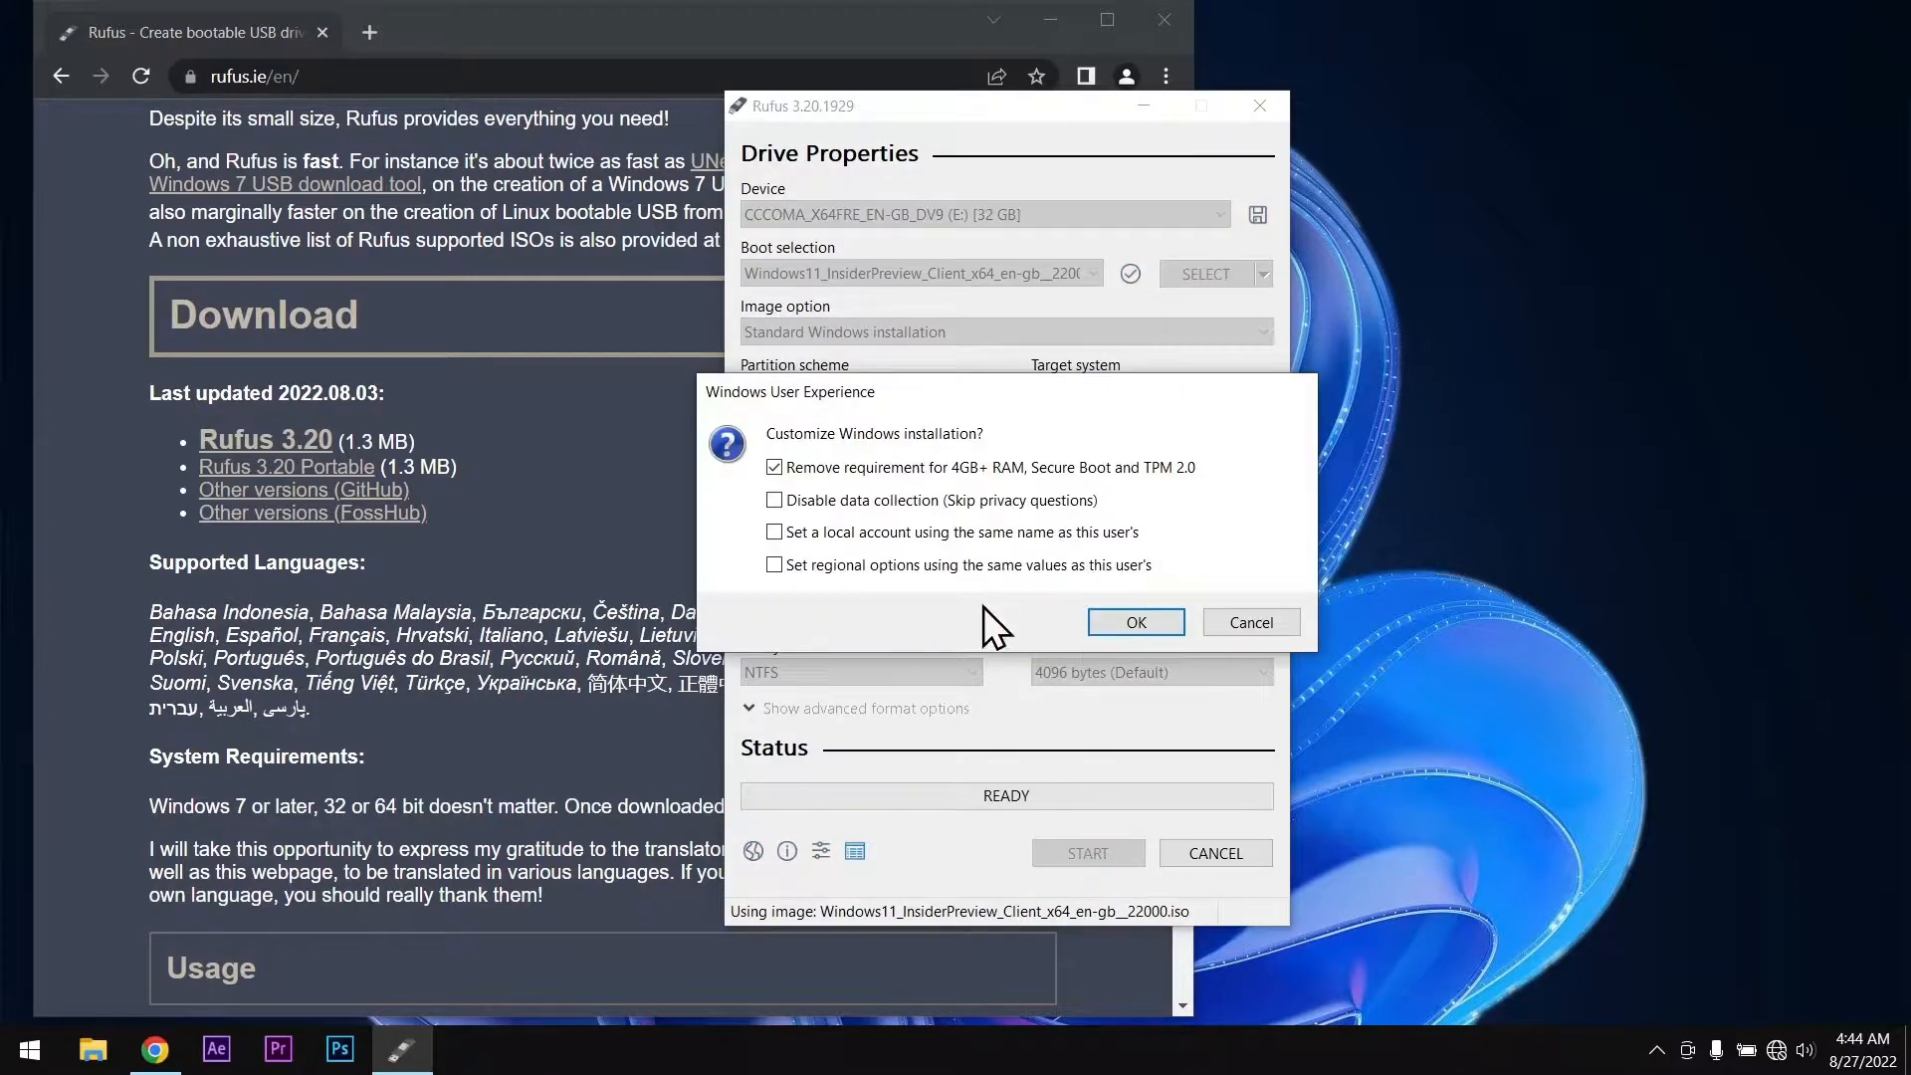
pyautogui.click(774, 466)
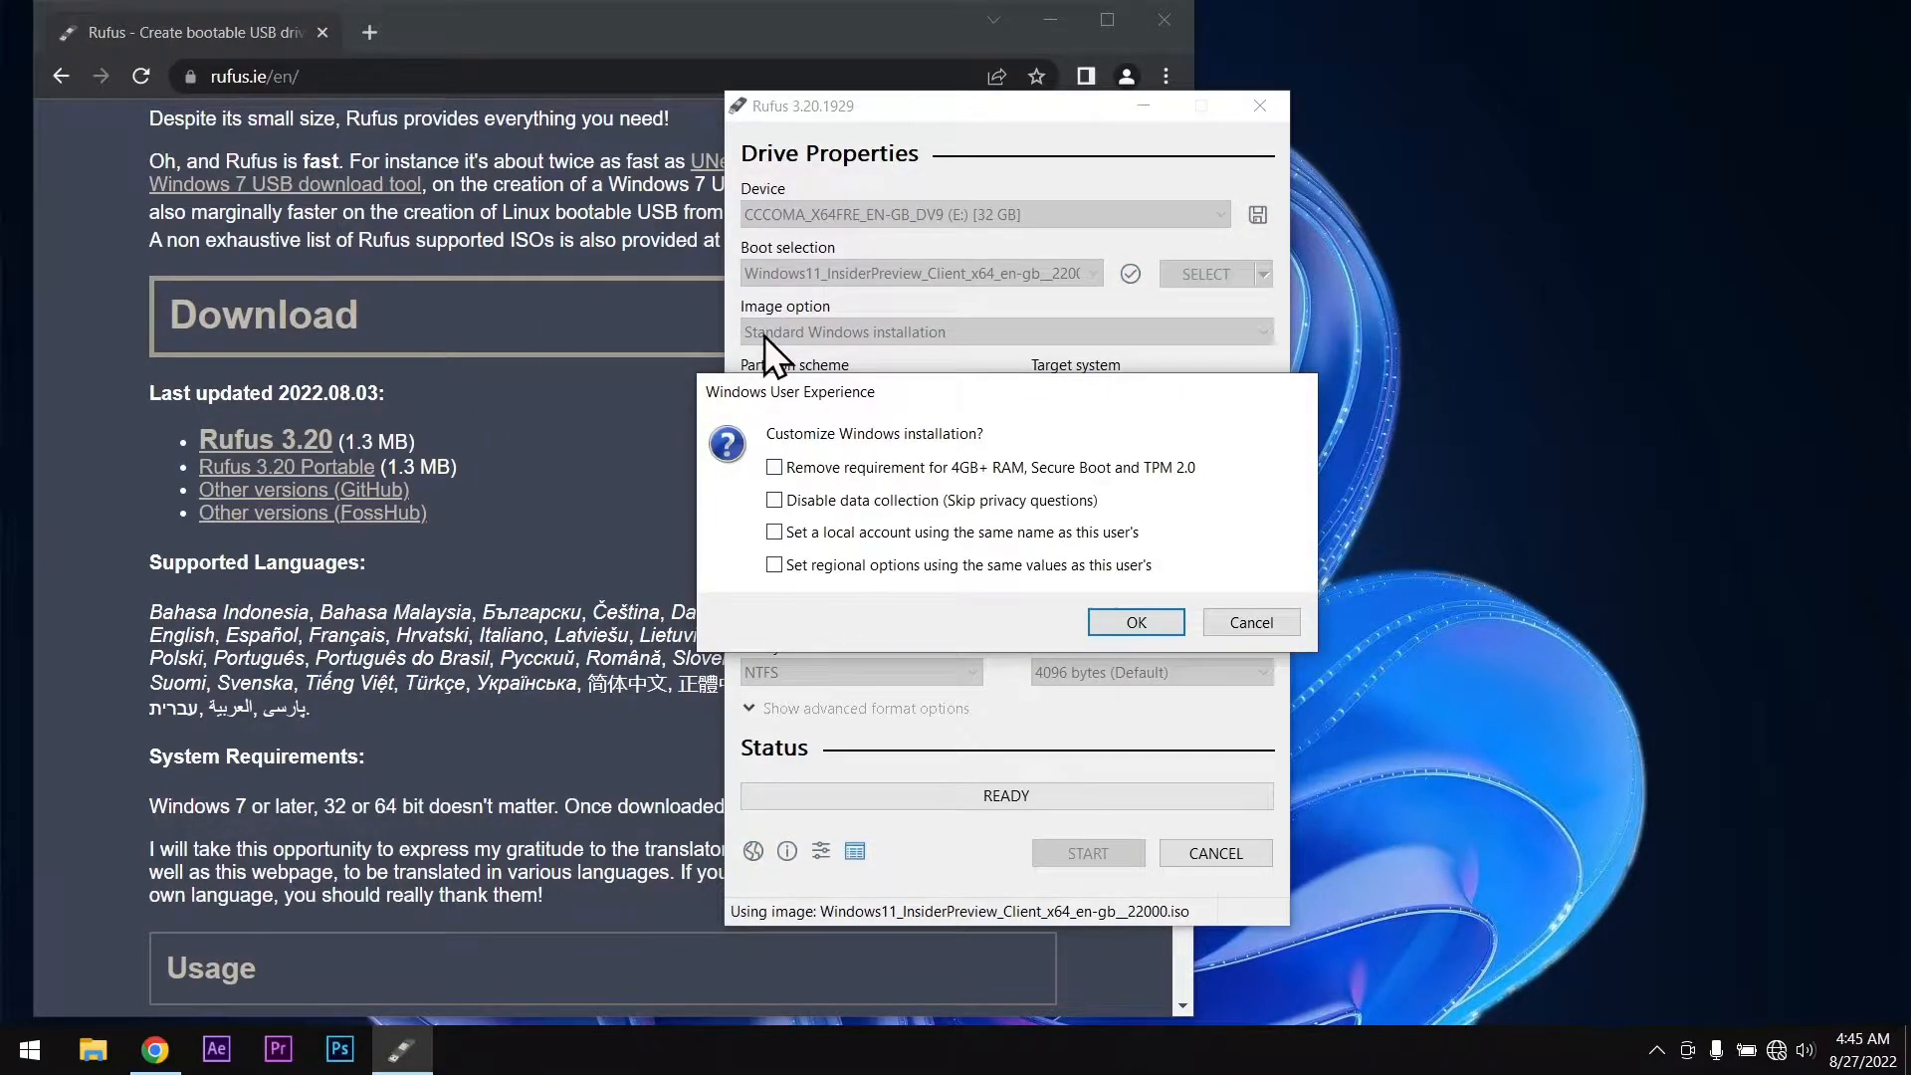
pyautogui.click(774, 466)
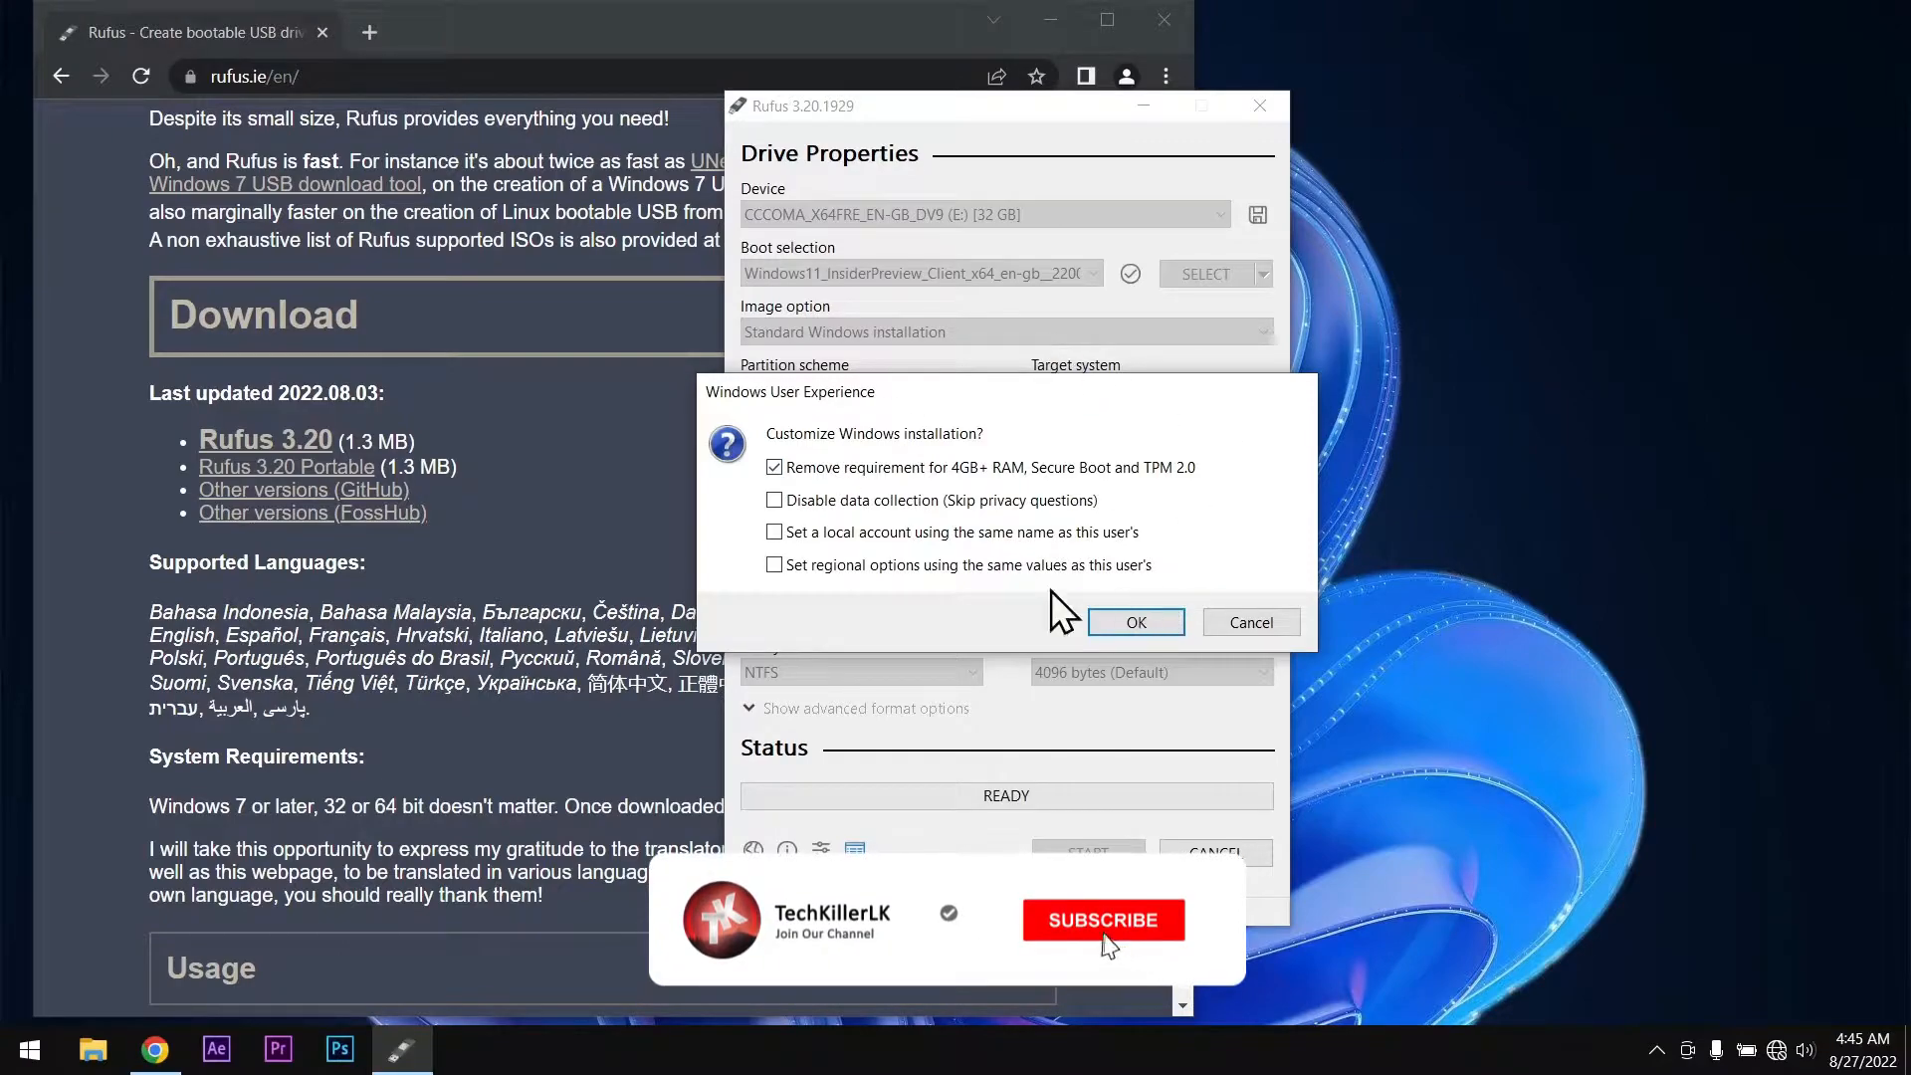
pyautogui.click(1133, 621)
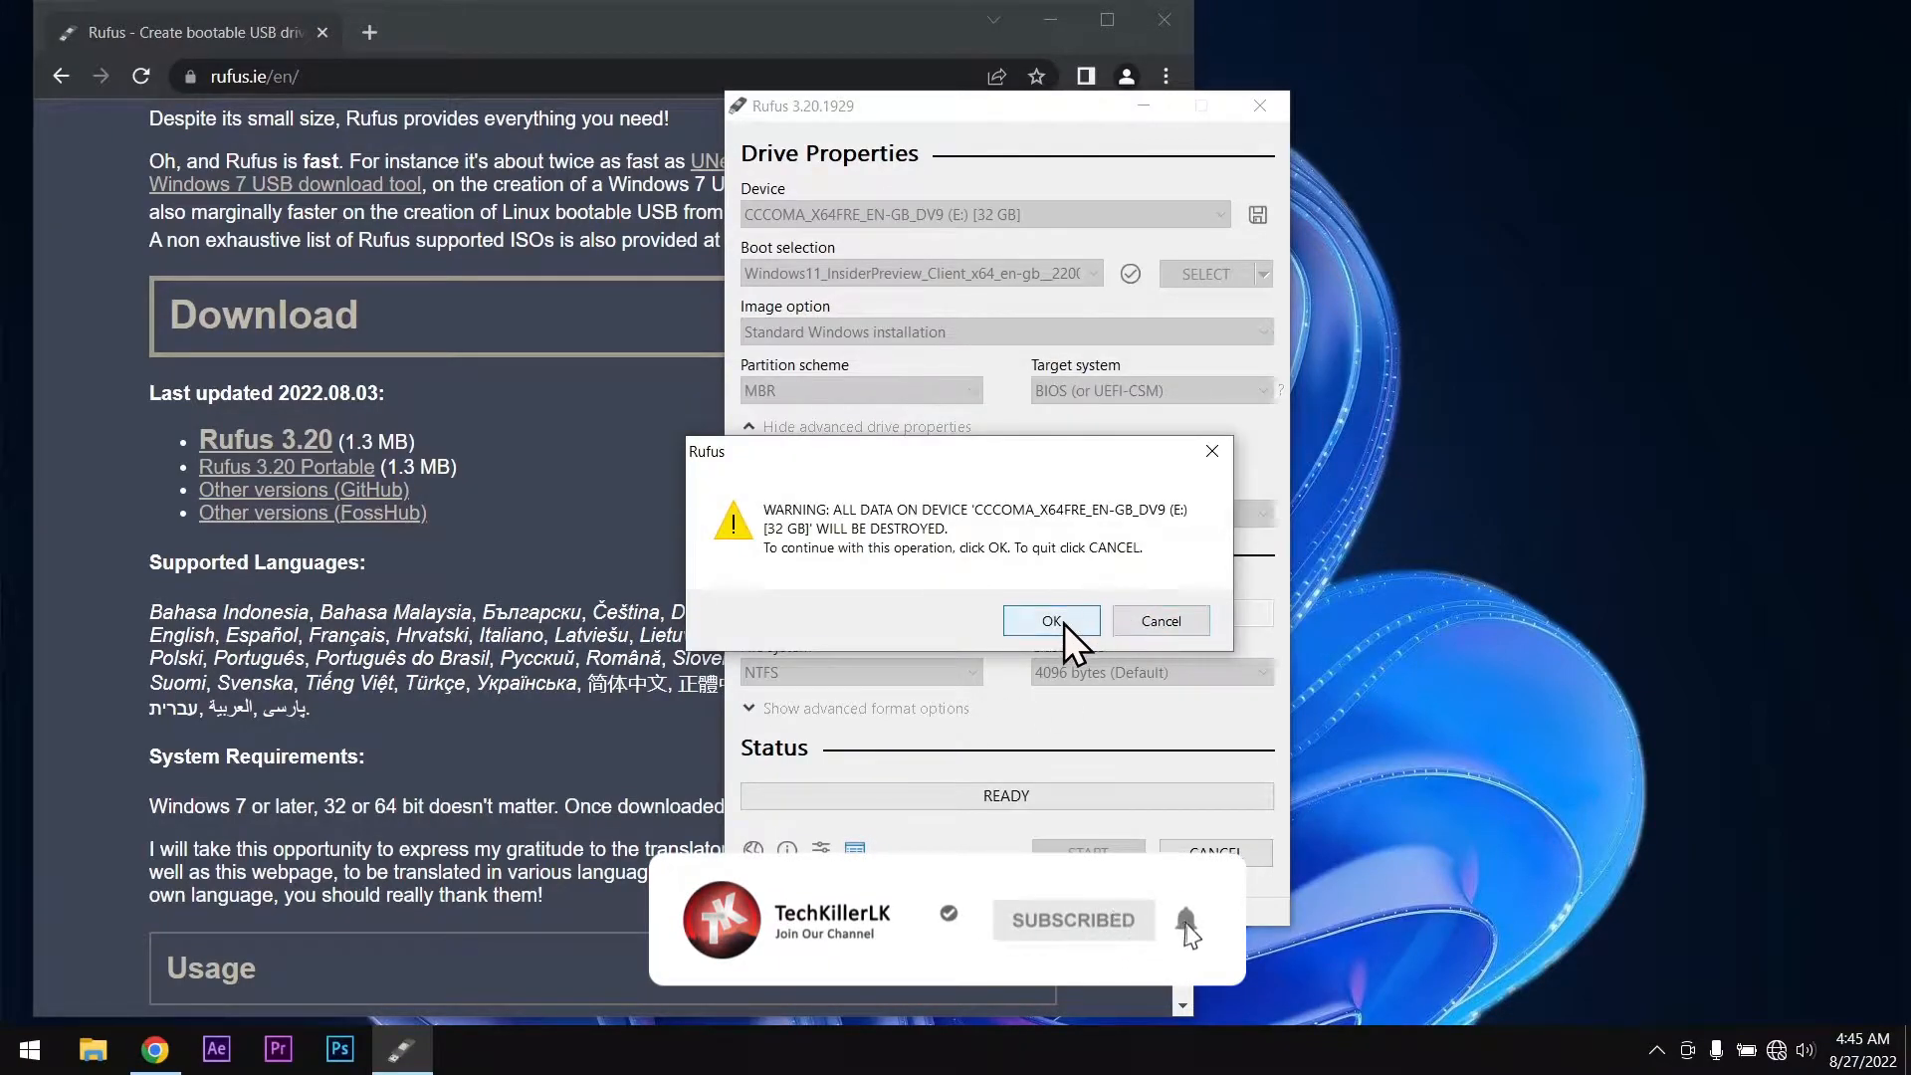
pyautogui.click(1049, 621)
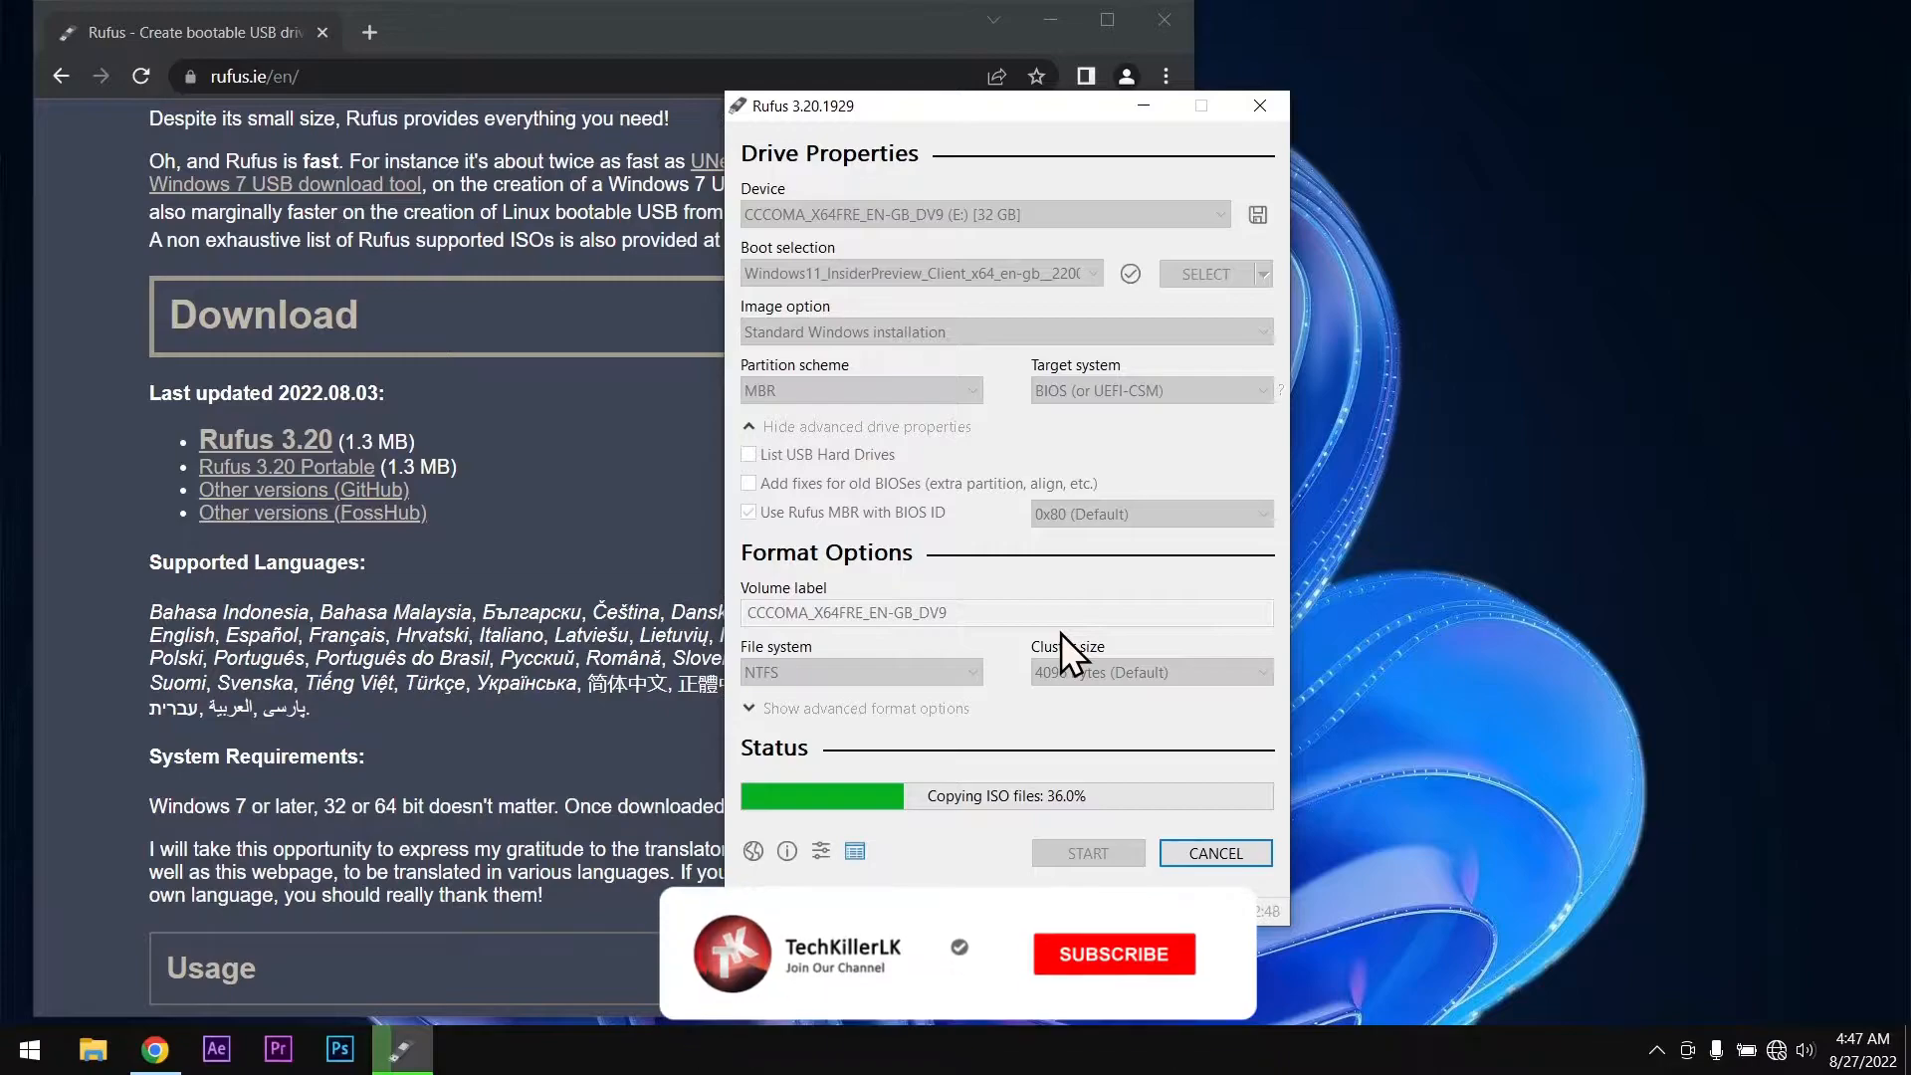
# Step: Wait in the Rufus window while the ISO files copy and Windows customization is applied
pyautogui.click(1110, 954)
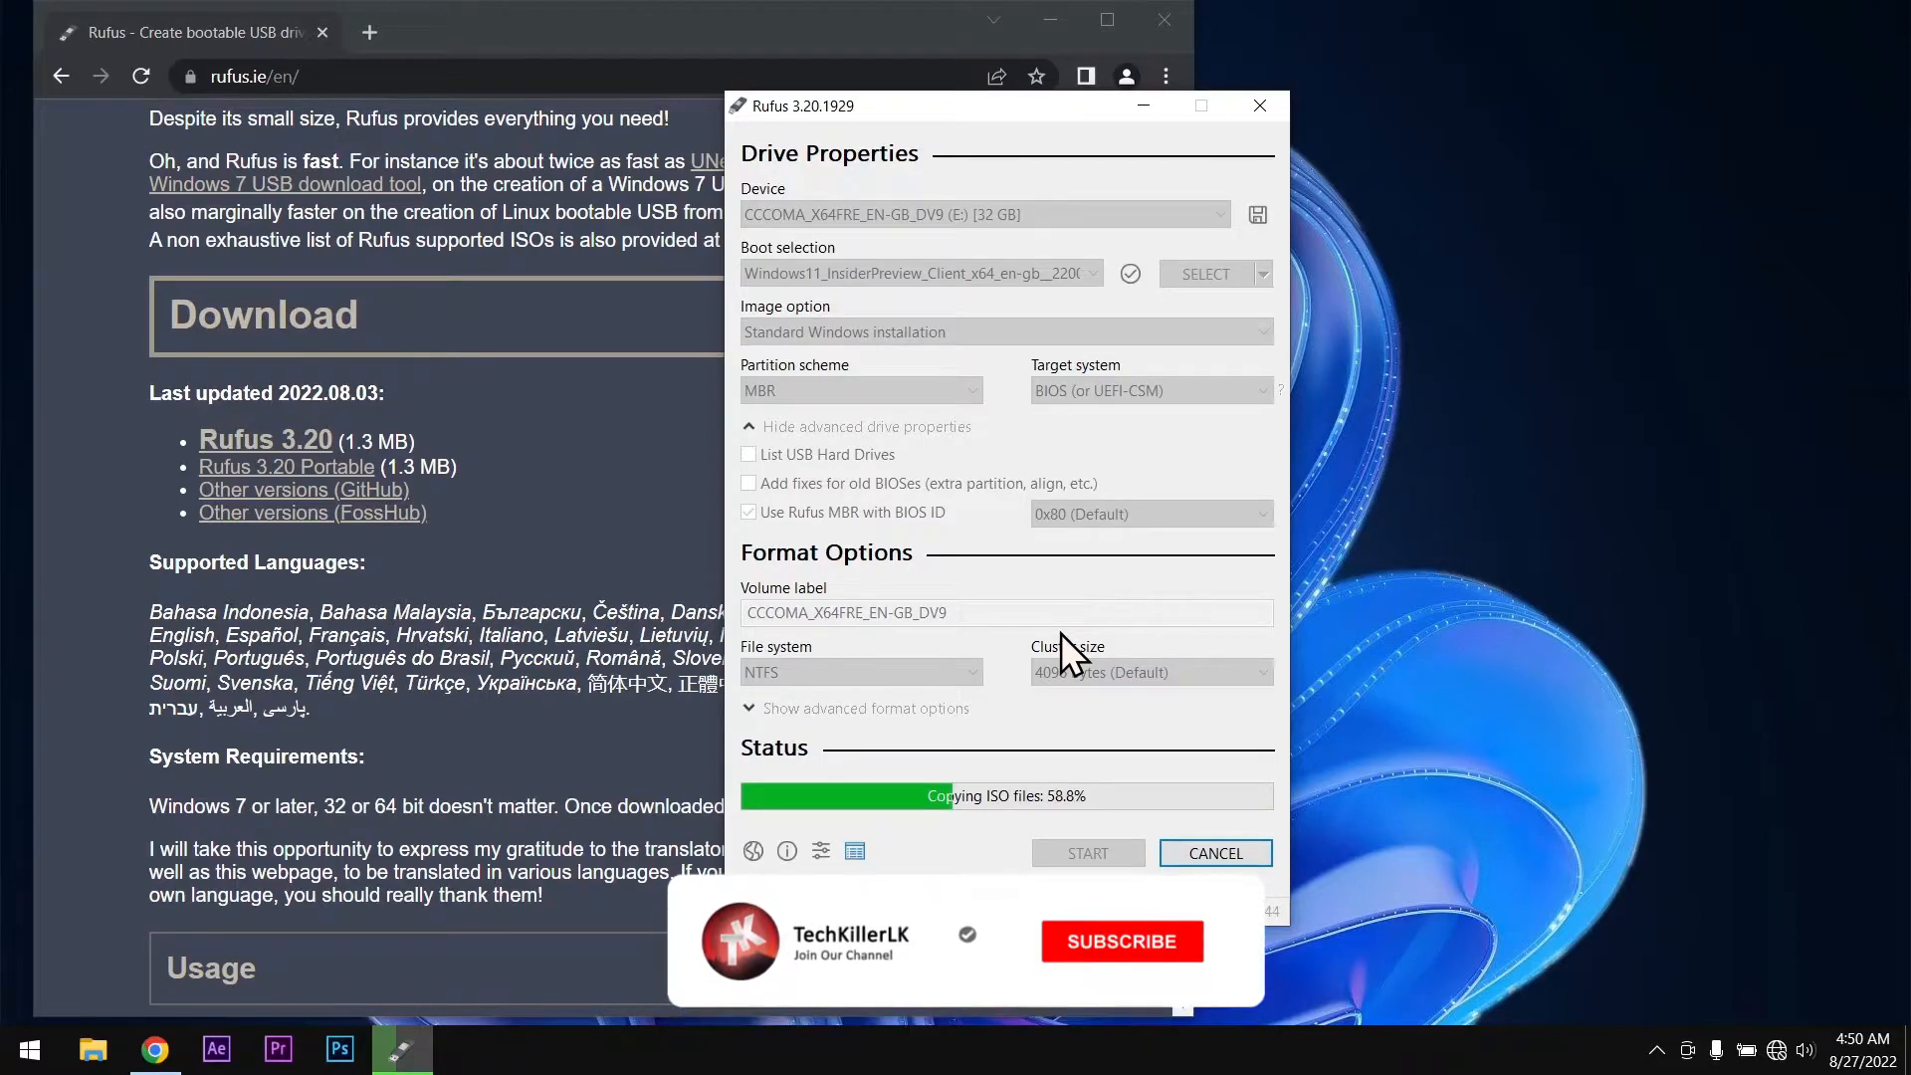
pyautogui.click(1119, 941)
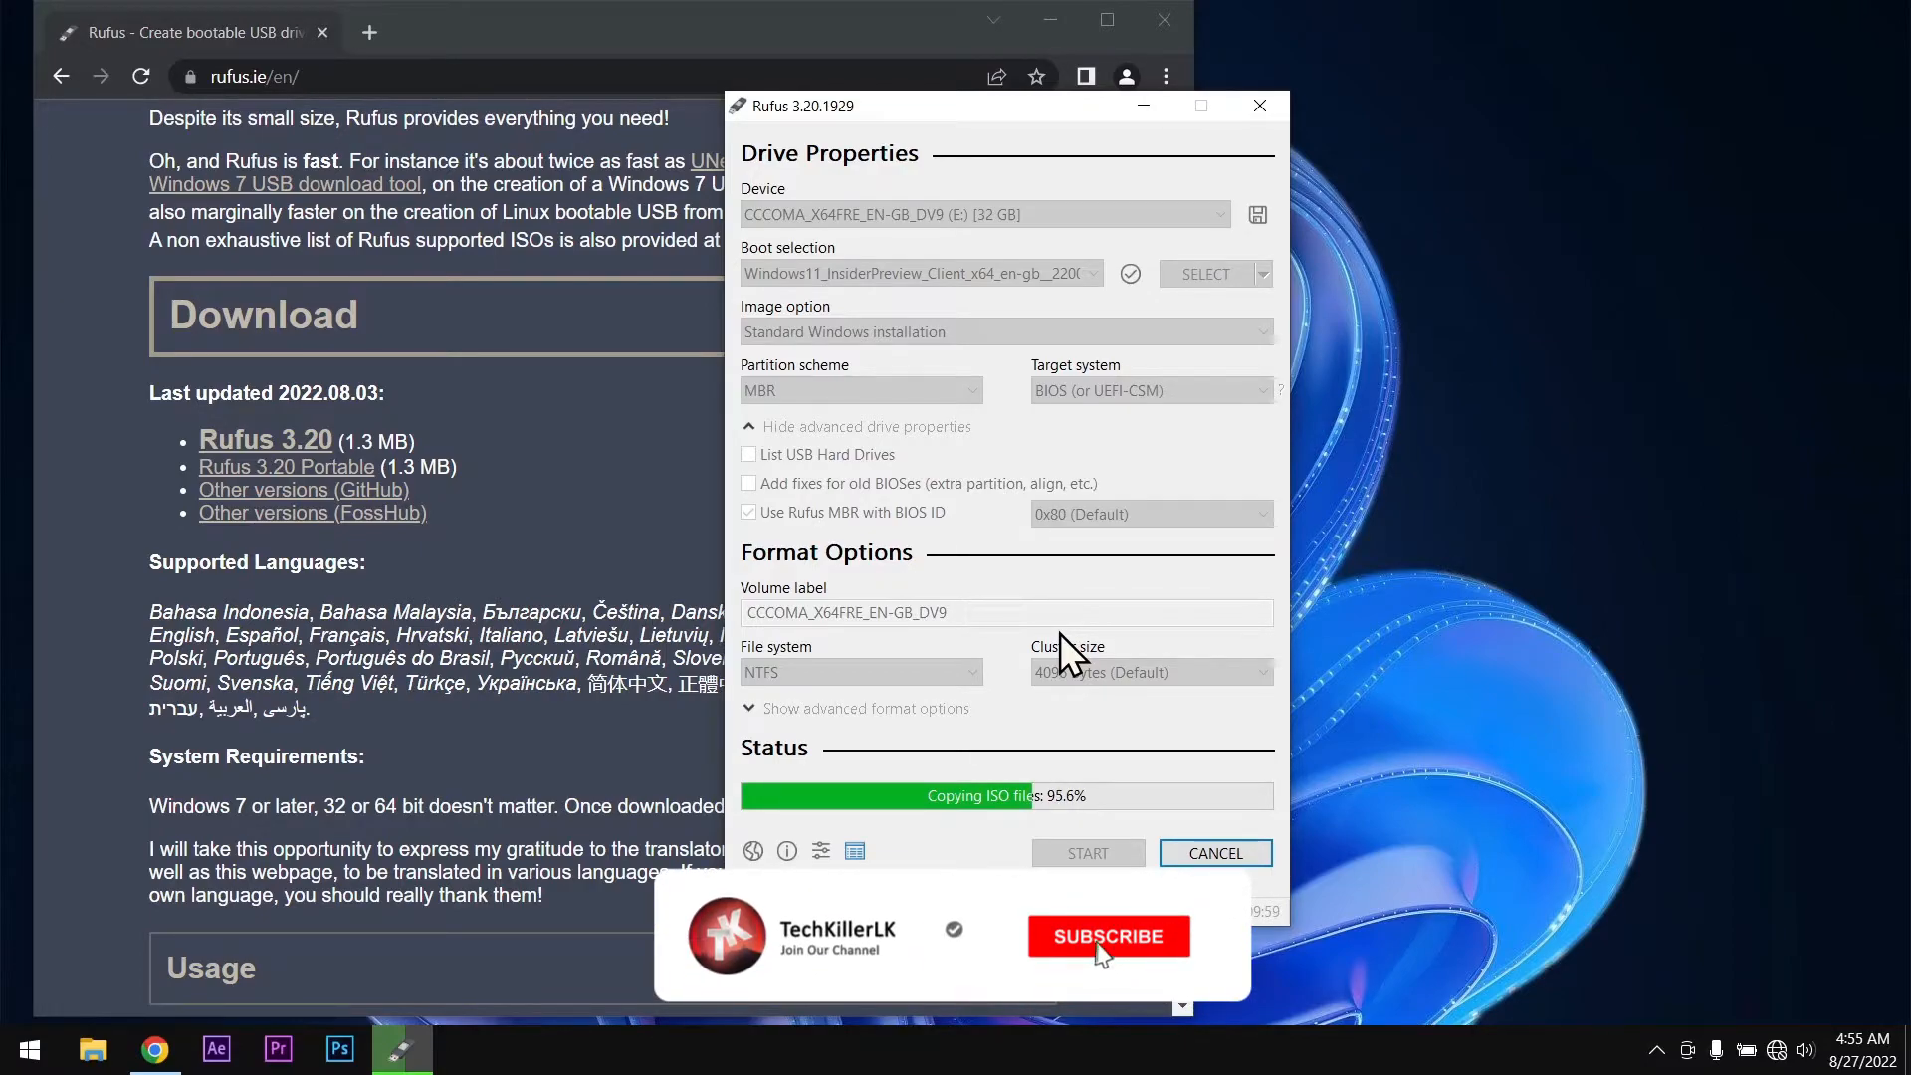
pyautogui.click(1107, 935)
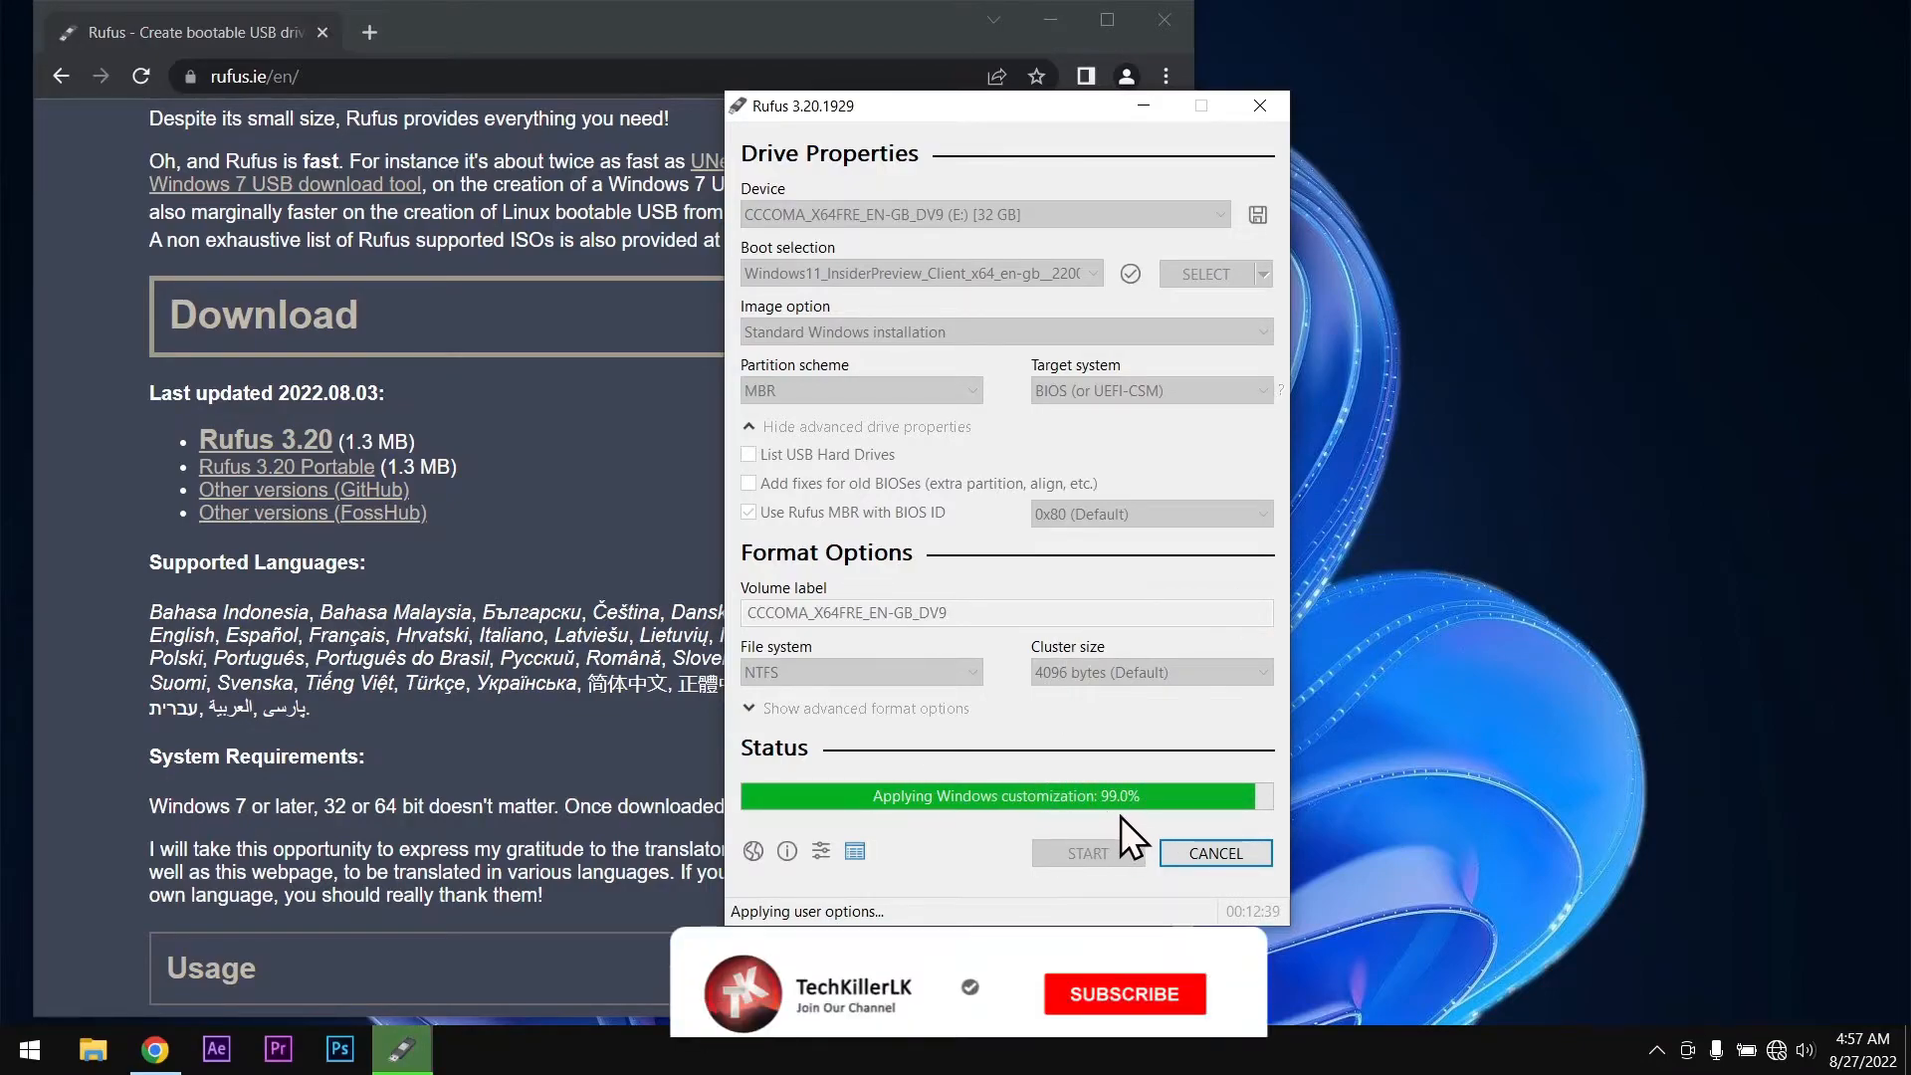
pyautogui.click(1122, 993)
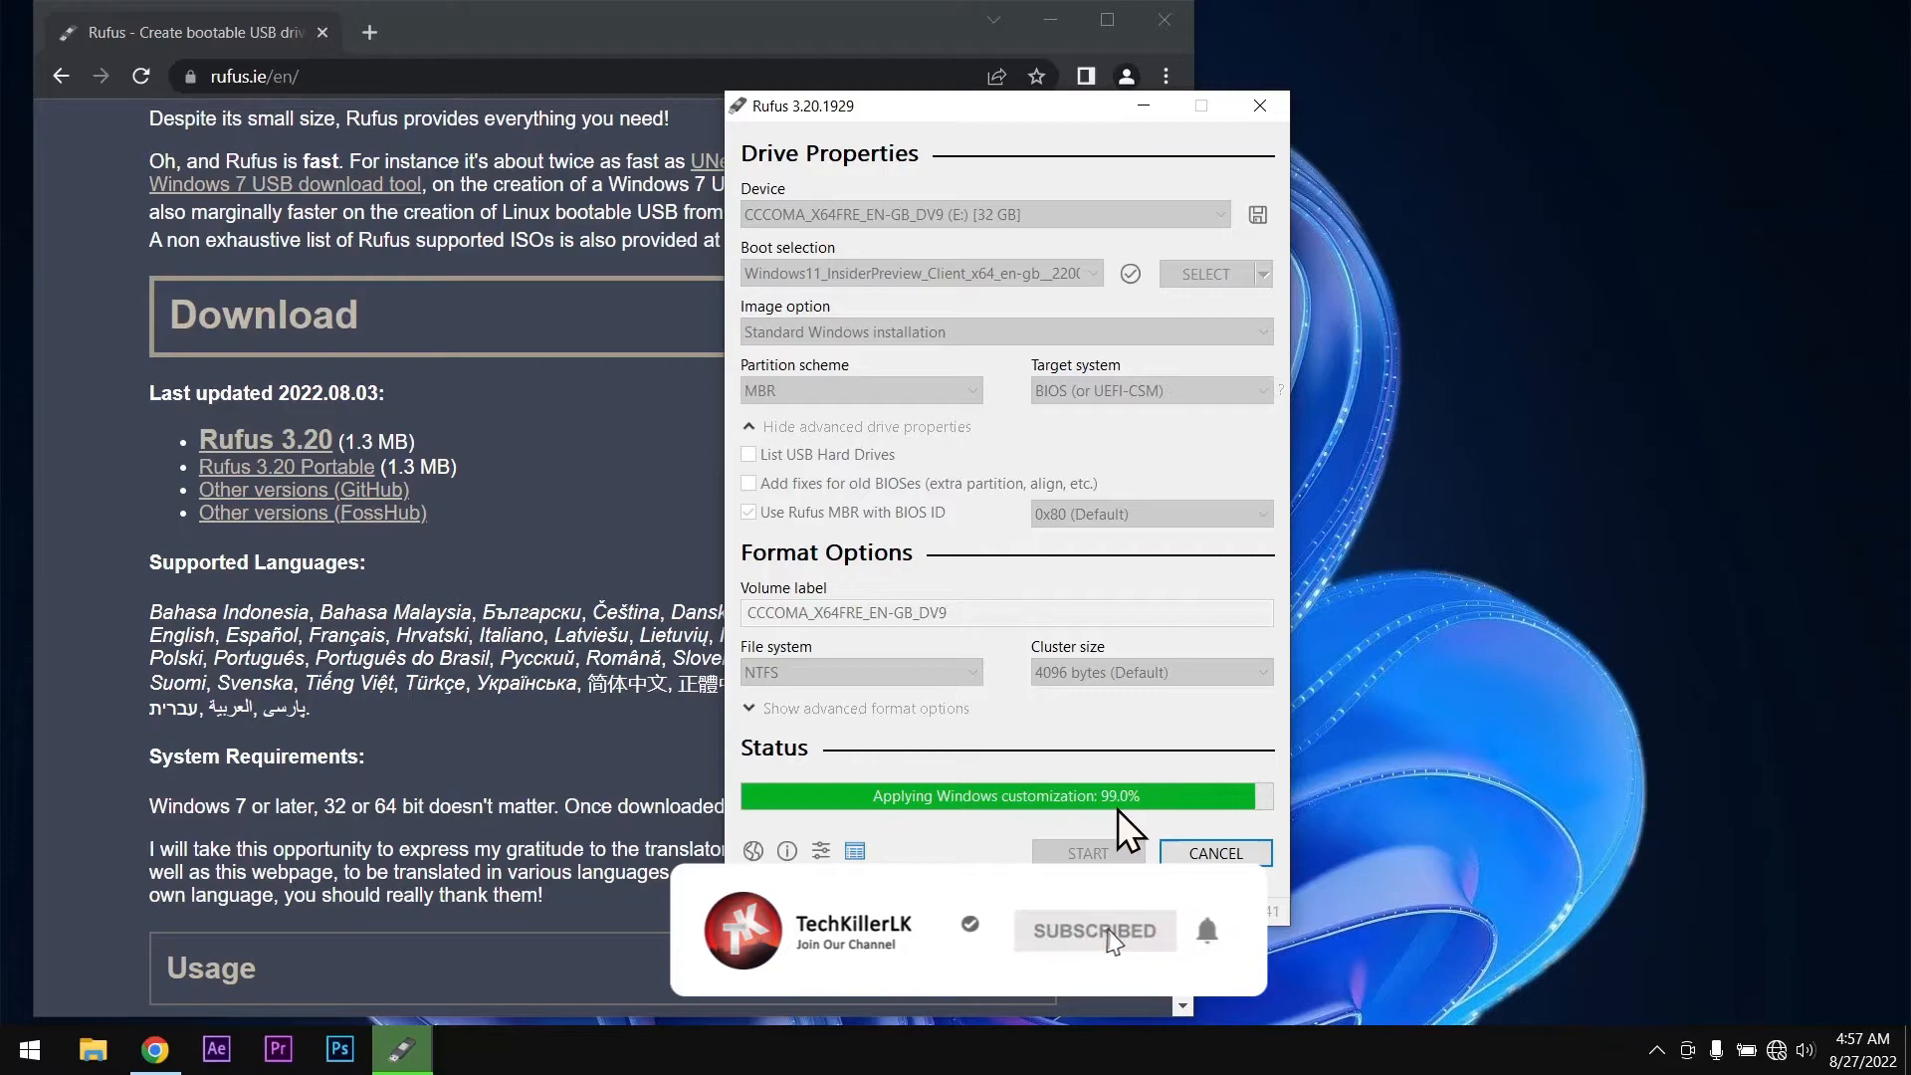
pyautogui.moveTo(1202, 792)
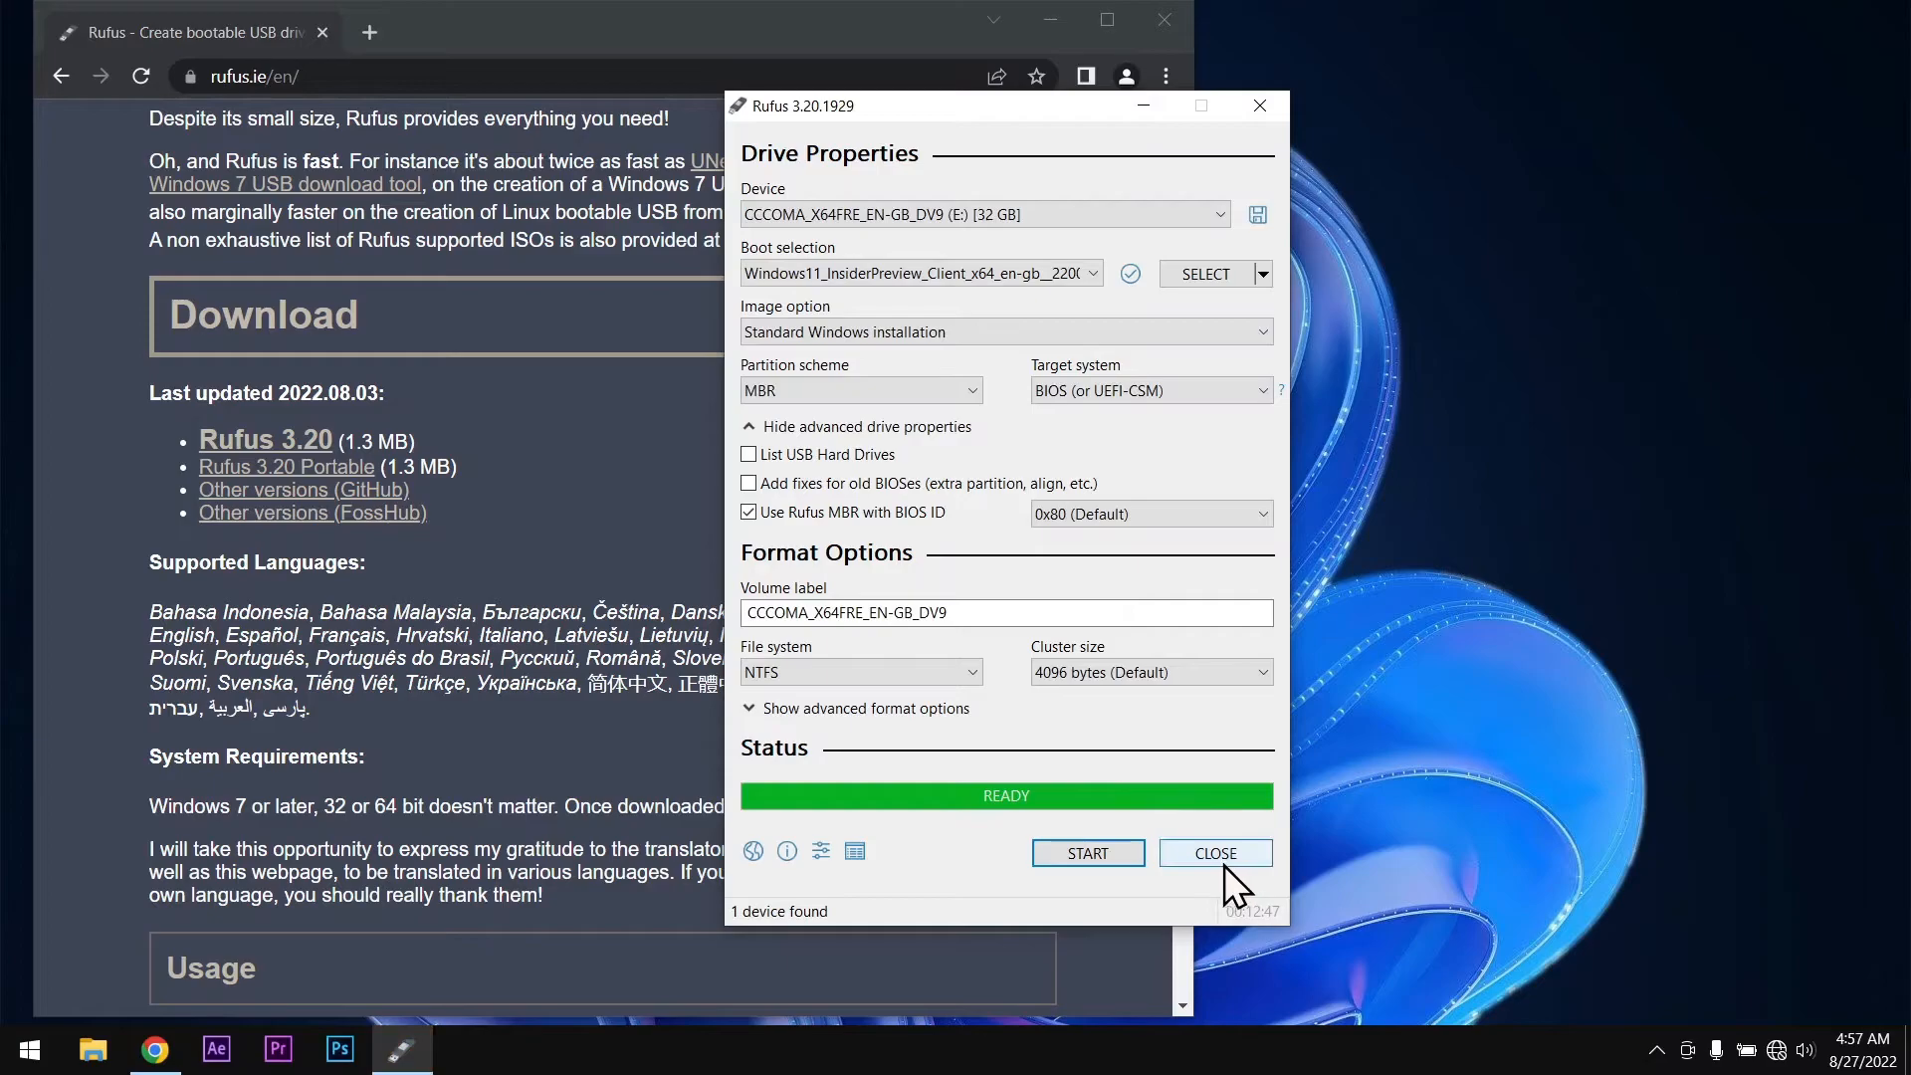
# Step: Close Rufus once the drive status reports READY
pyautogui.click(1214, 852)
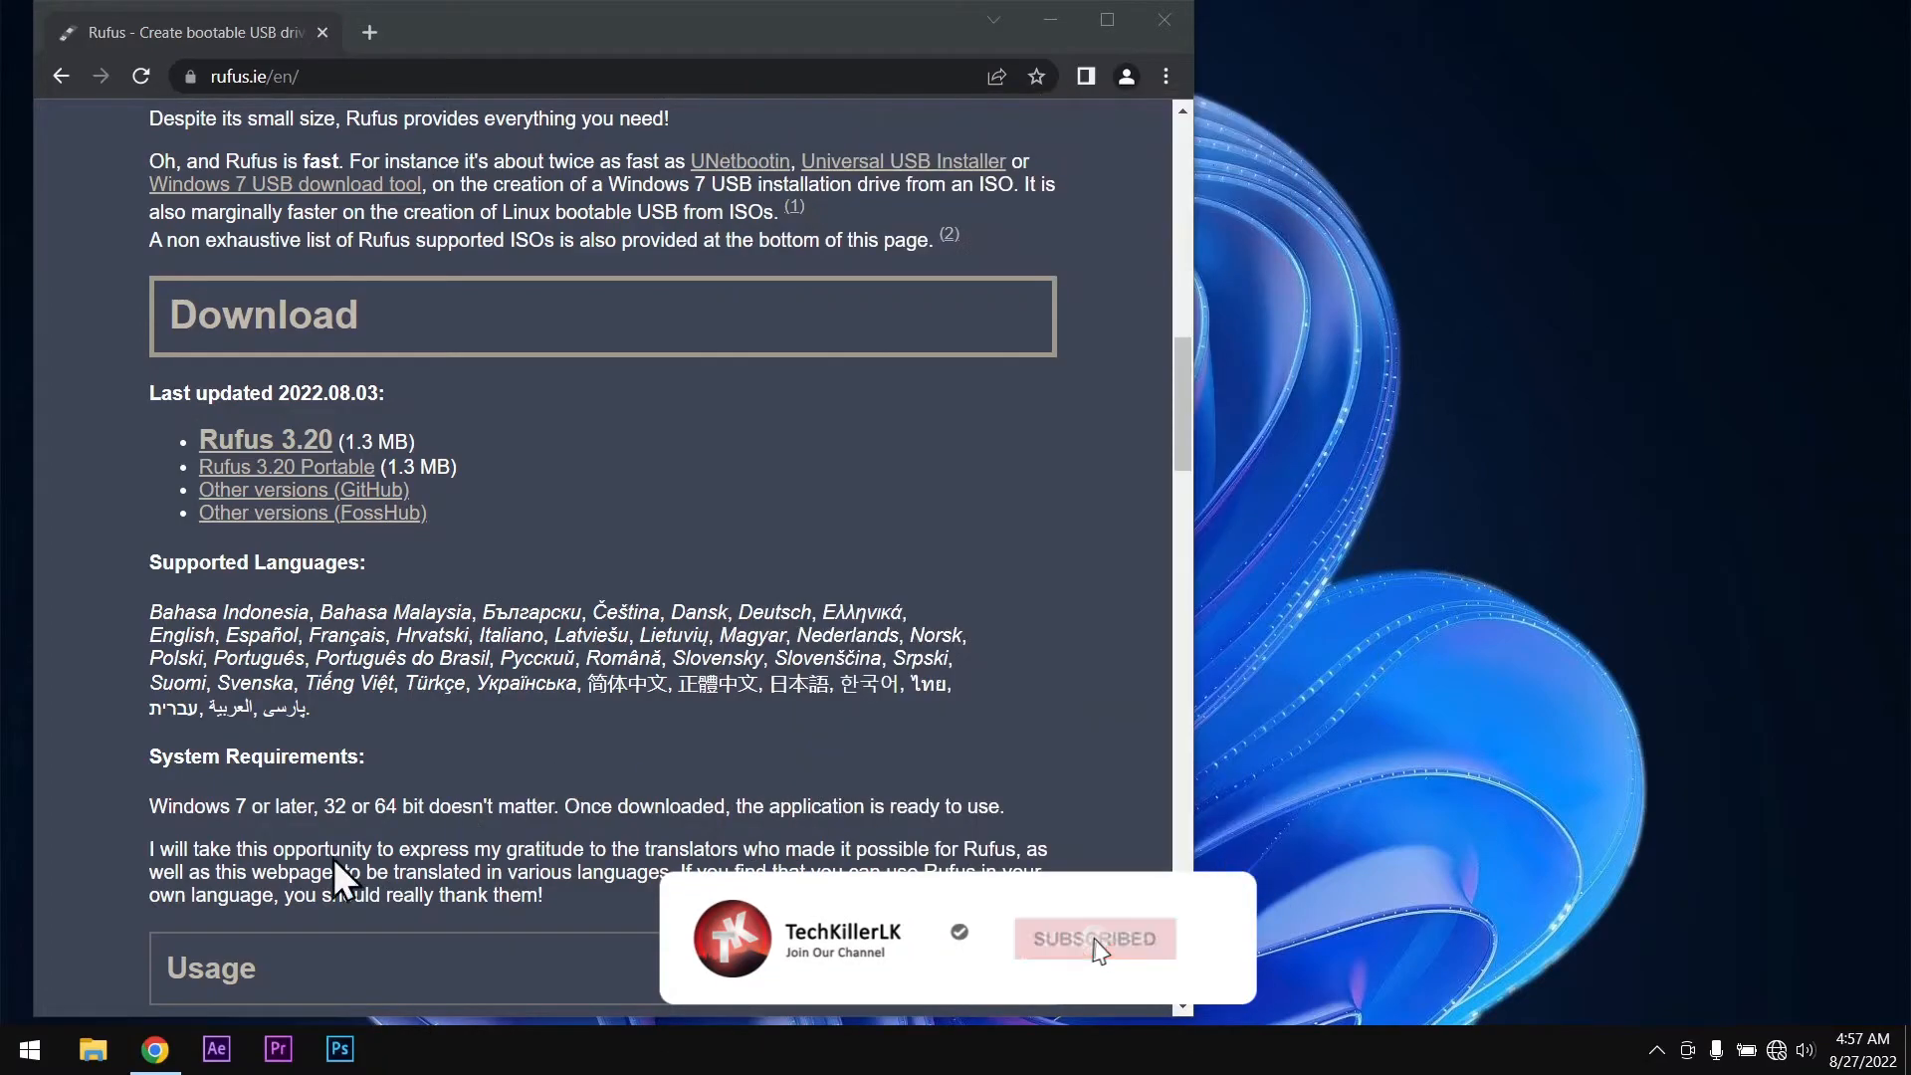